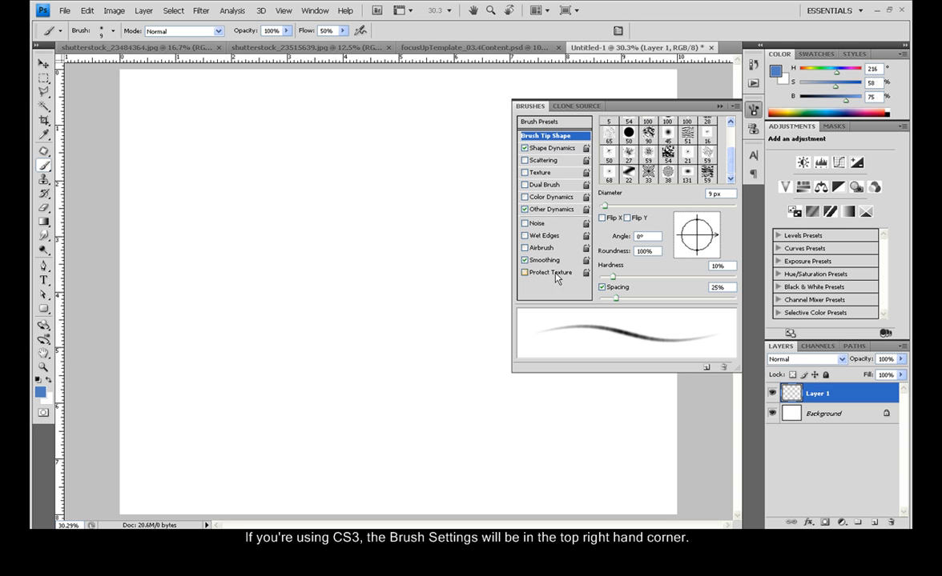
mouse_move(112, 32)
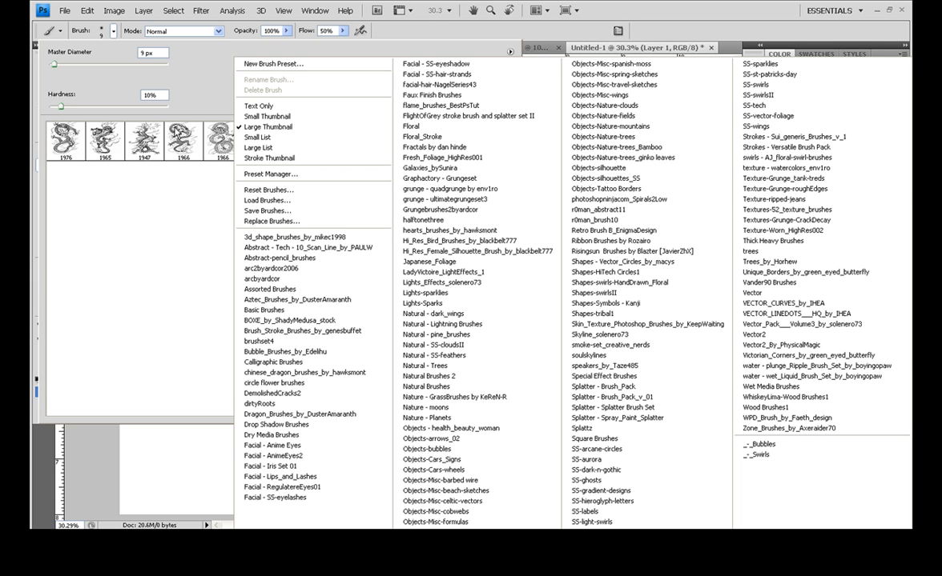
mouse_move(439, 37)
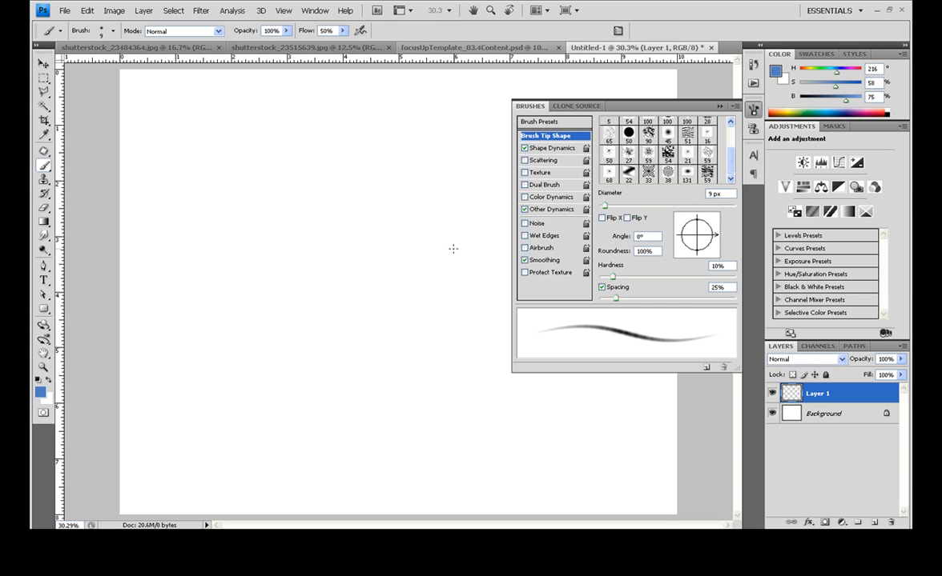
mouse_move(318, 314)
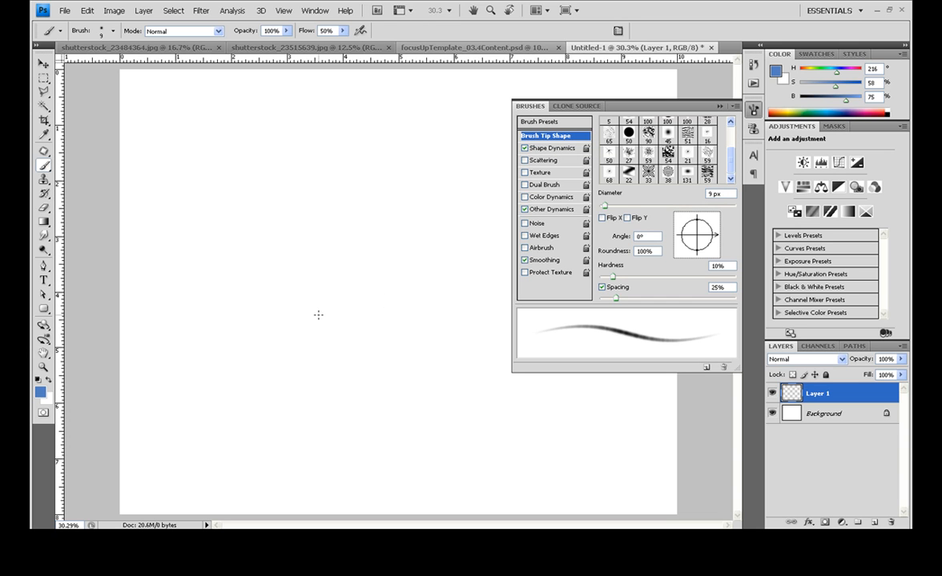
mouse_move(305, 315)
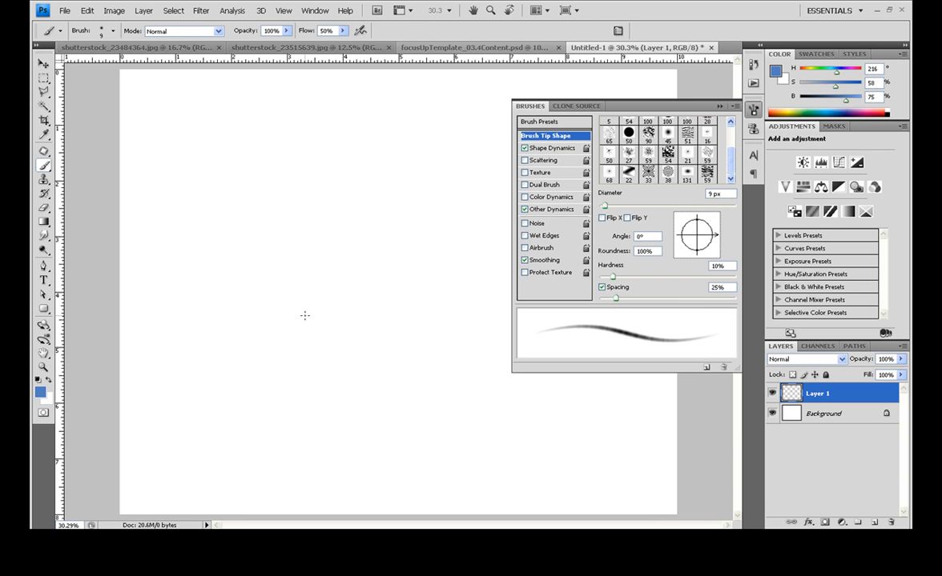
mouse_move(180, 193)
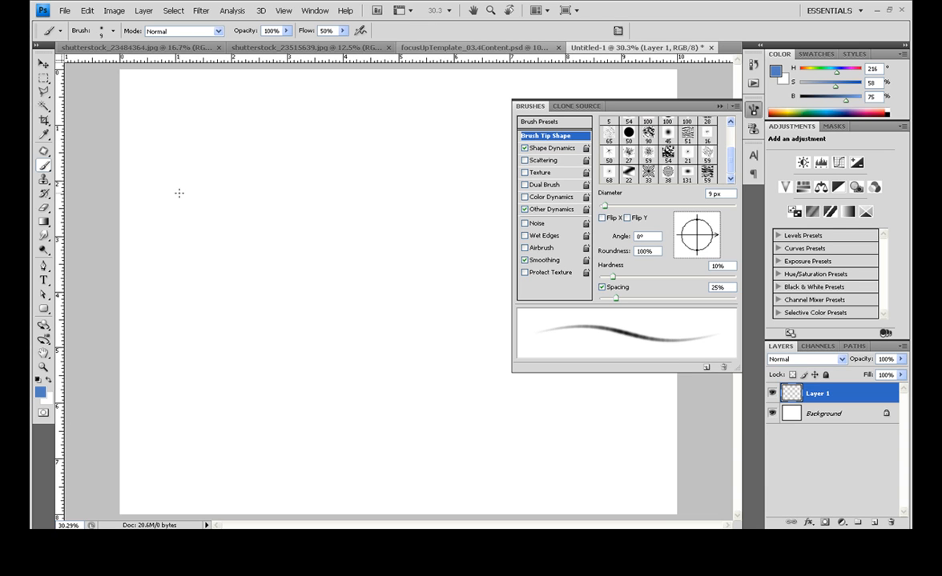
mouse_move(174, 198)
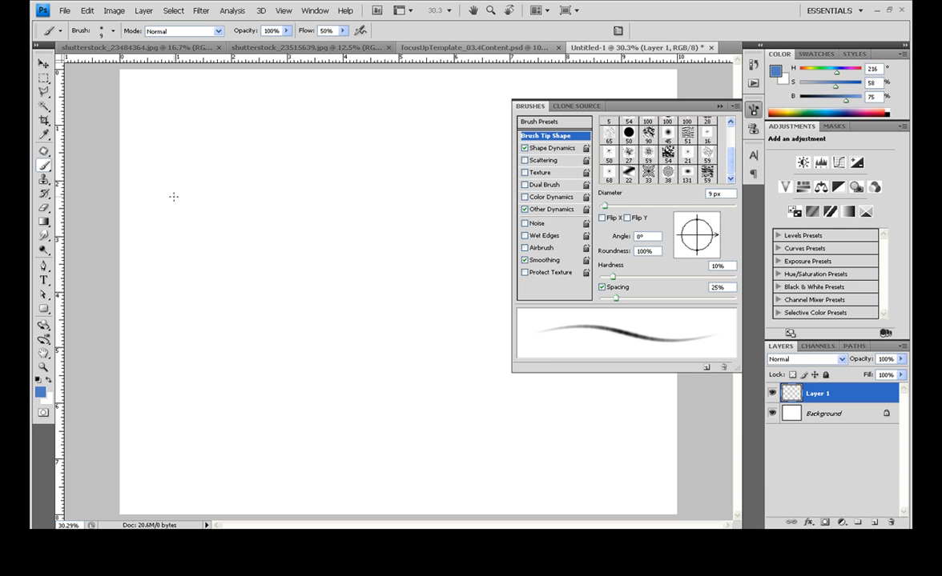
mouse_move(337, 215)
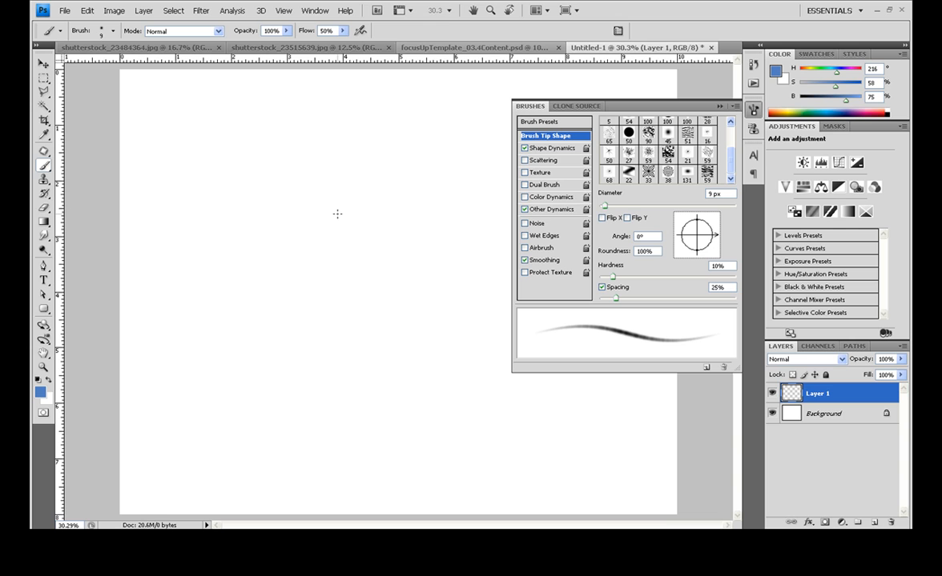
mouse_move(610, 255)
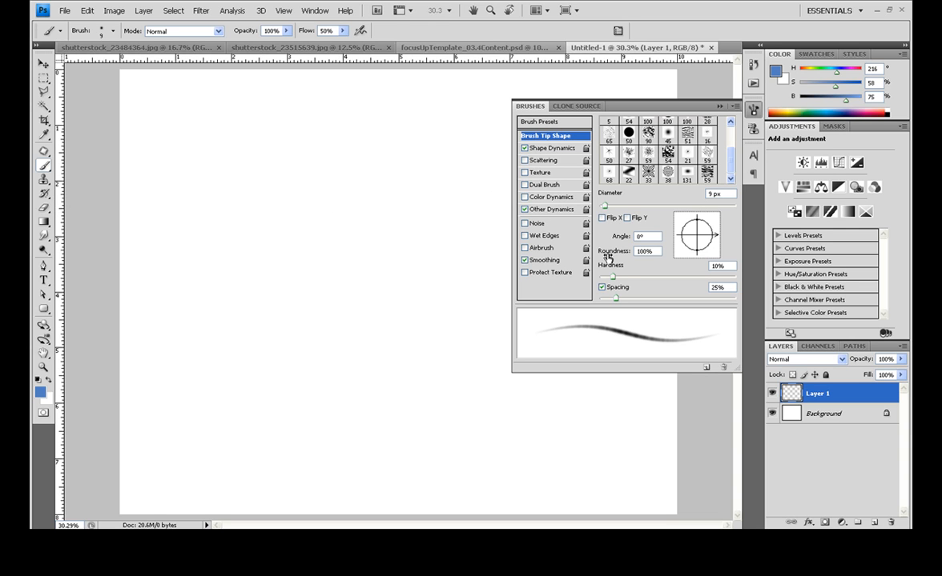
Size the brush tip to 40 px and settle its hardness at 70%.
left_click_drag(615, 277, 604, 276)
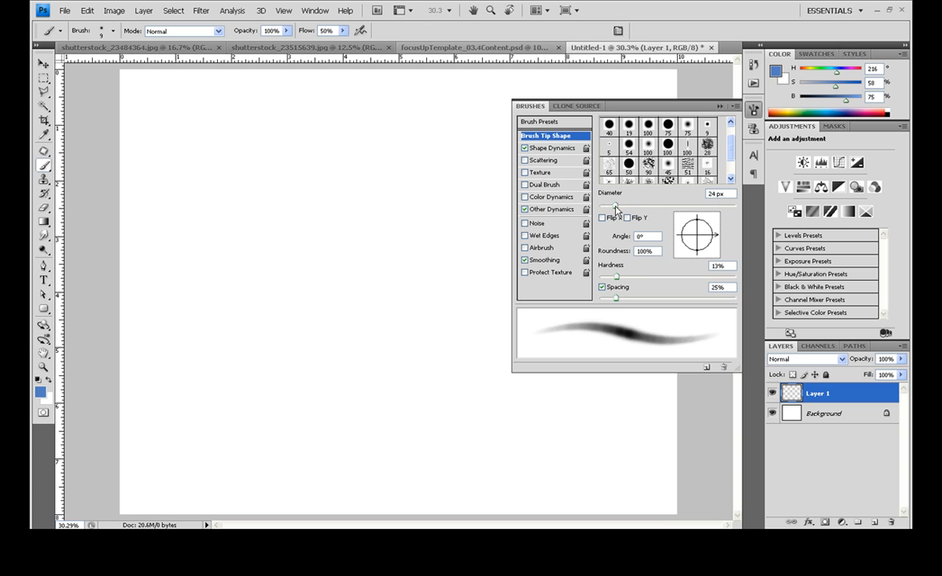
left_click_drag(616, 205, 626, 205)
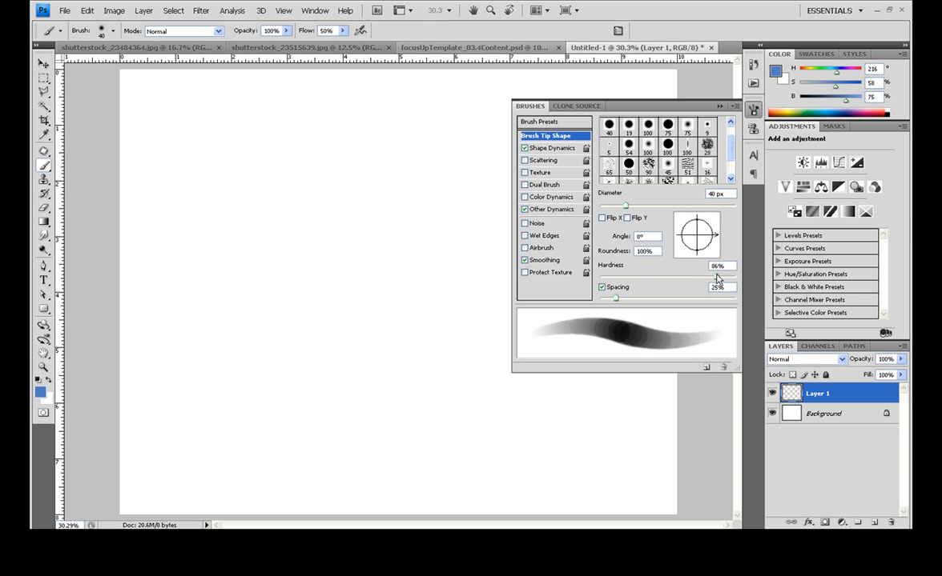
left_click_drag(717, 276, 735, 276)
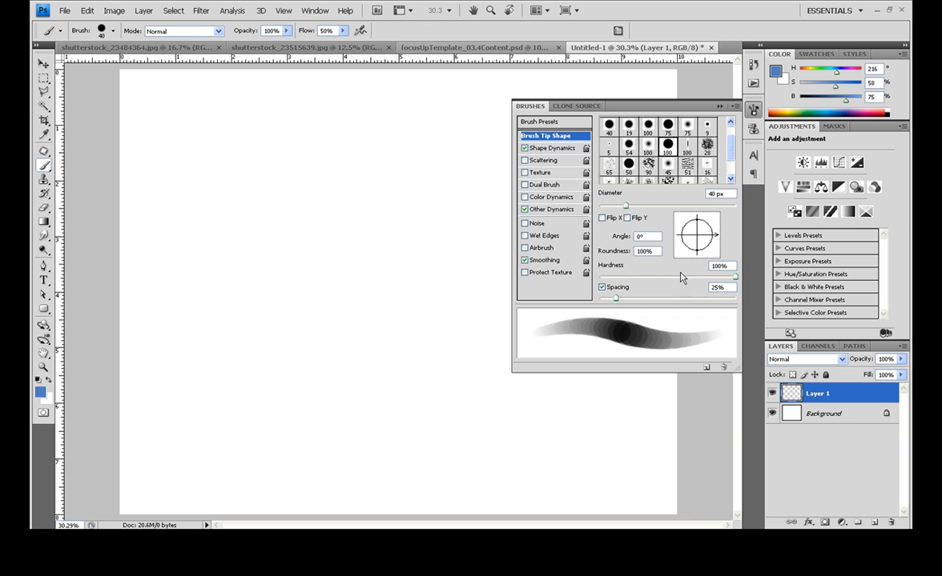
left_click_drag(735, 277, 700, 277)
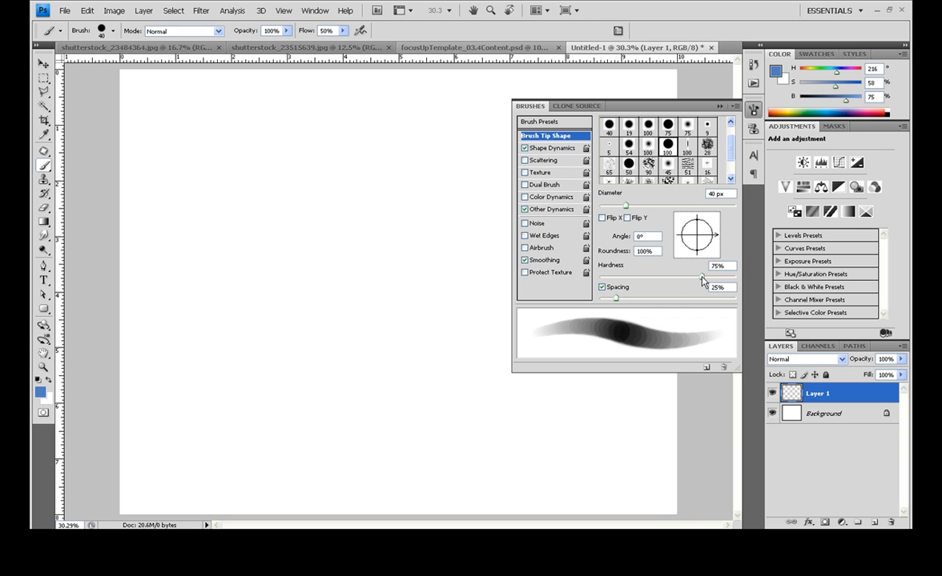
left_click_drag(703, 276, 695, 276)
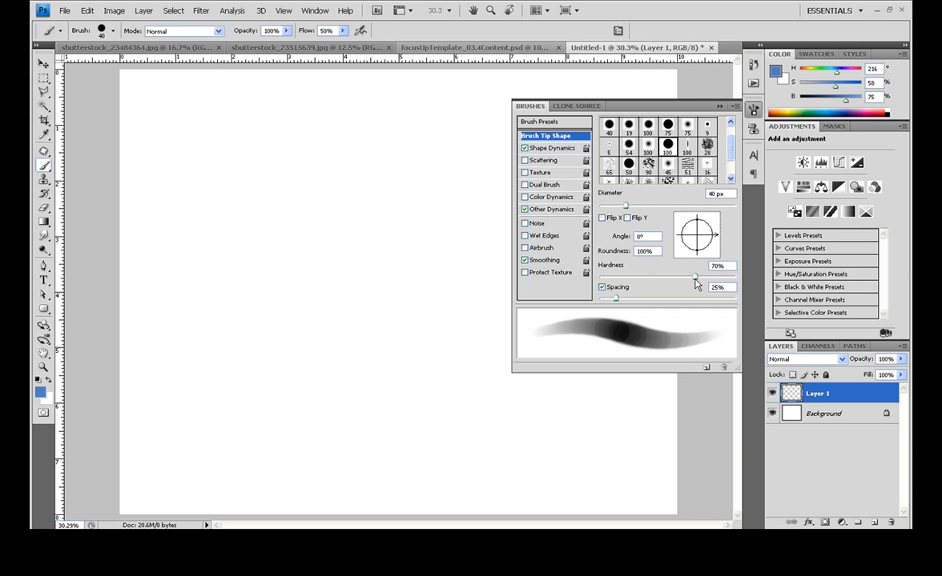
mouse_move(696, 293)
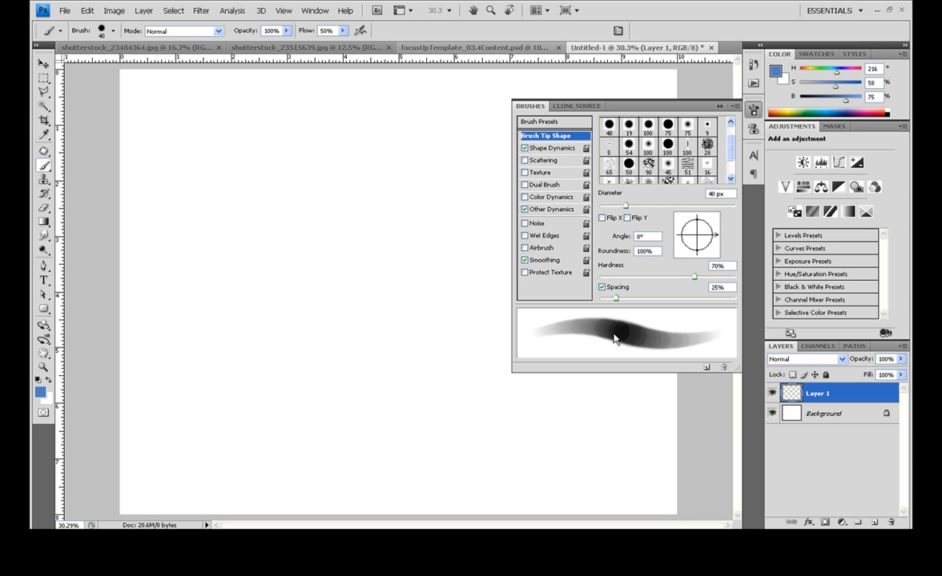
mouse_move(621, 327)
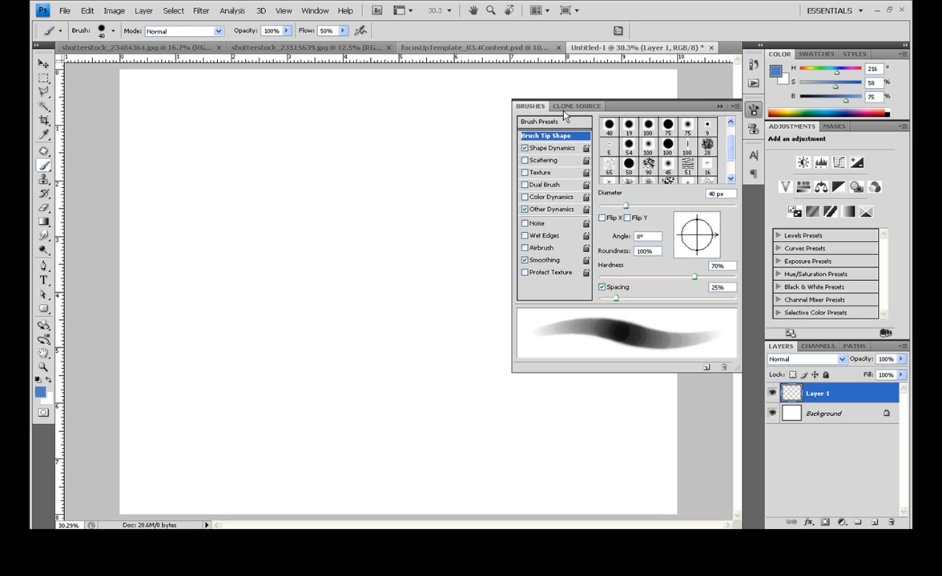
Review pen-pressure Shape Dynamics, then Other Dynamics showing 40% flow jitter.
left_click(550, 148)
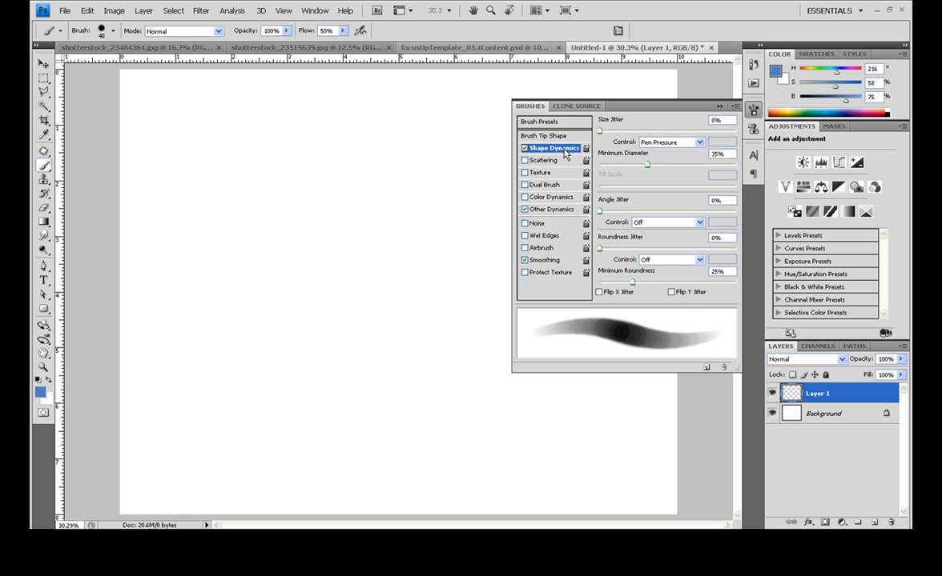
mouse_move(650, 147)
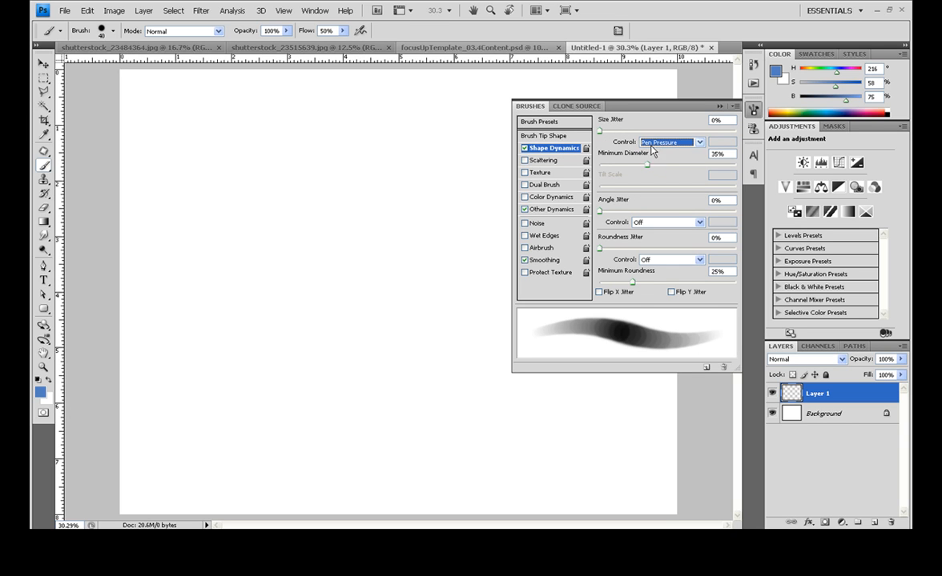
mouse_move(454, 152)
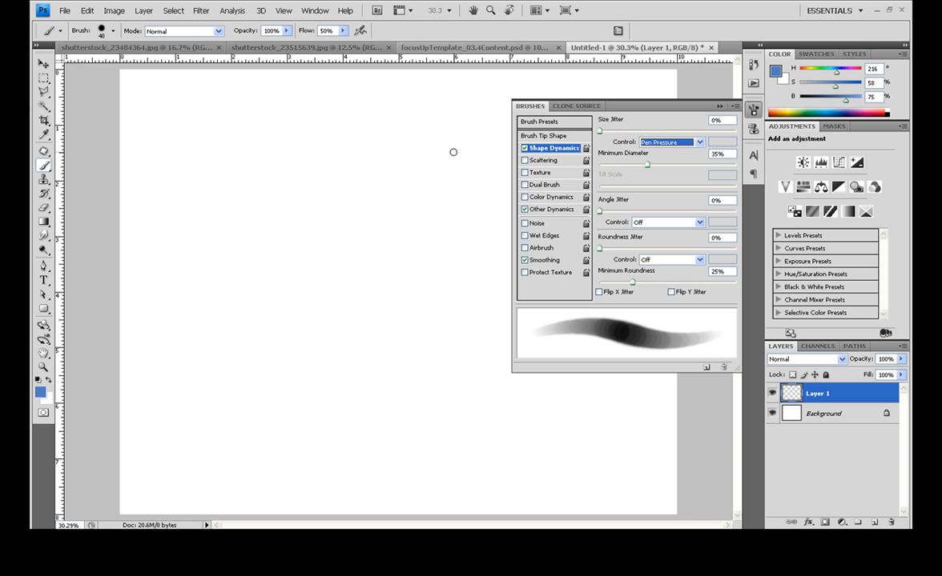
mouse_move(432, 172)
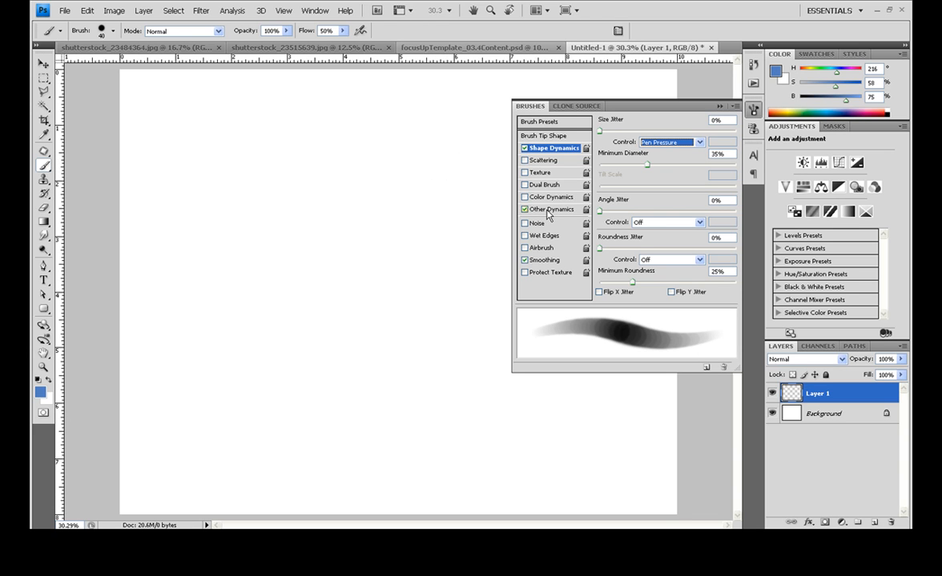
left_click(553, 208)
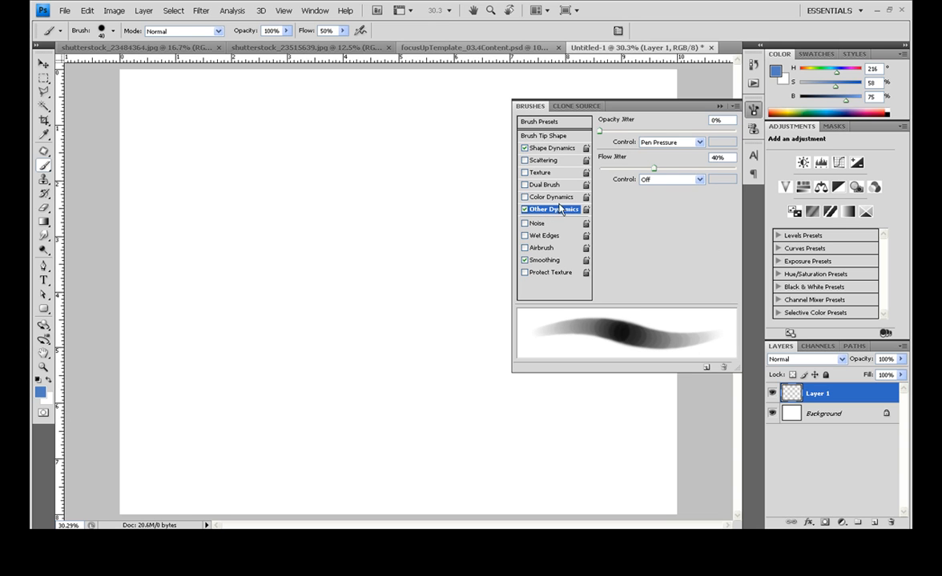
mouse_move(629, 124)
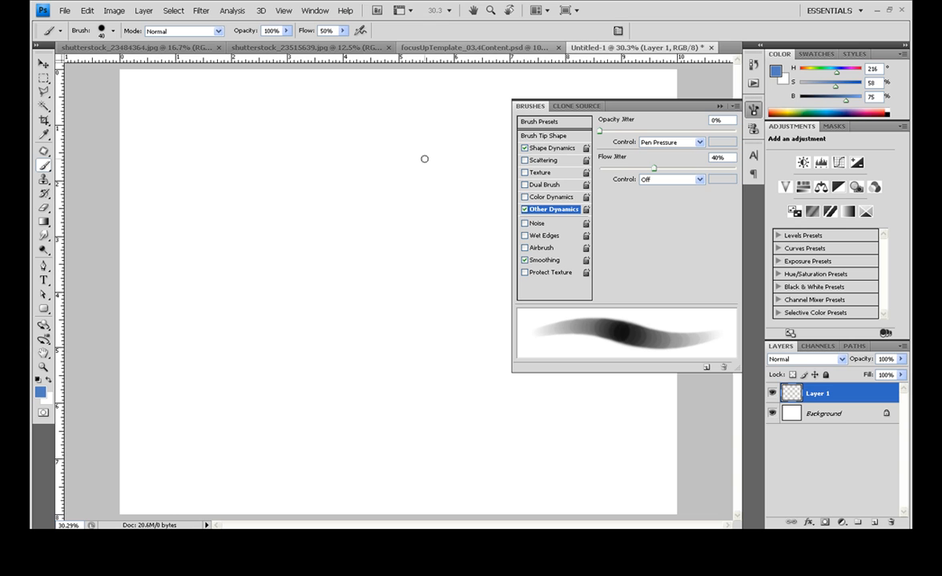
mouse_move(545, 341)
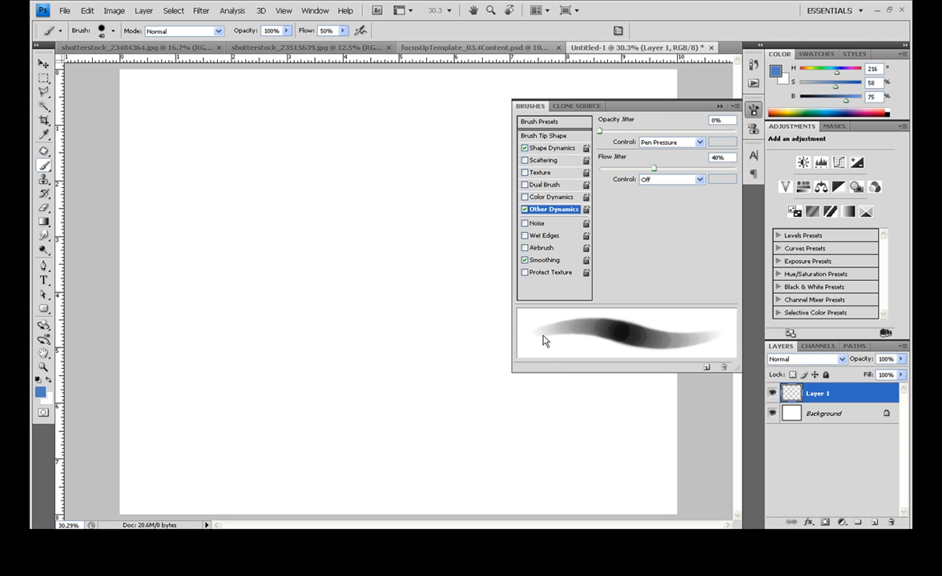
mouse_move(620, 337)
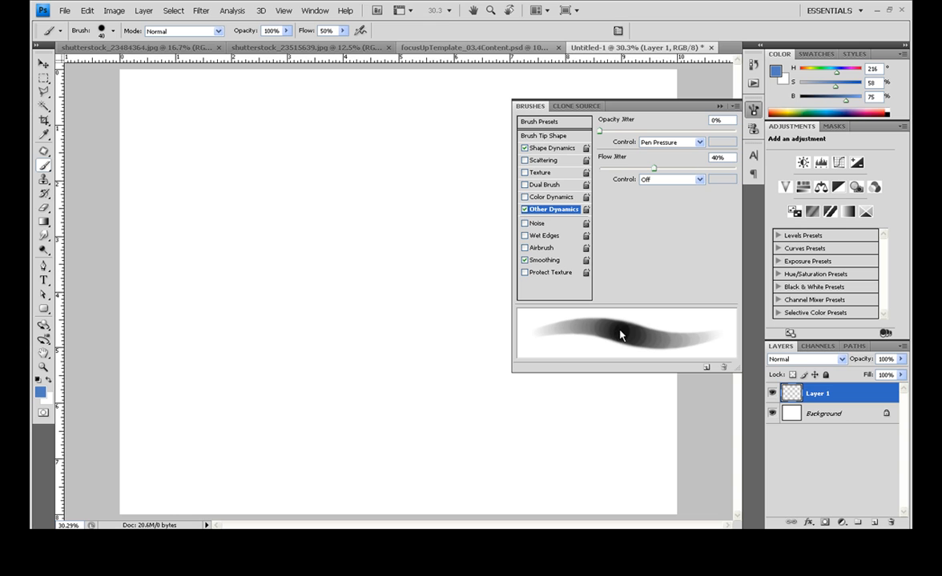
mouse_move(424, 199)
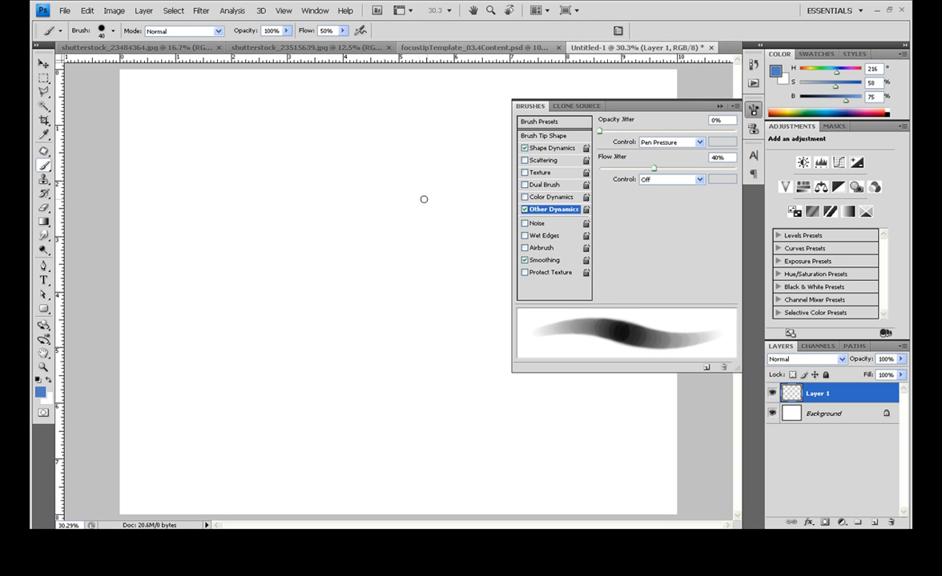
mouse_move(371, 210)
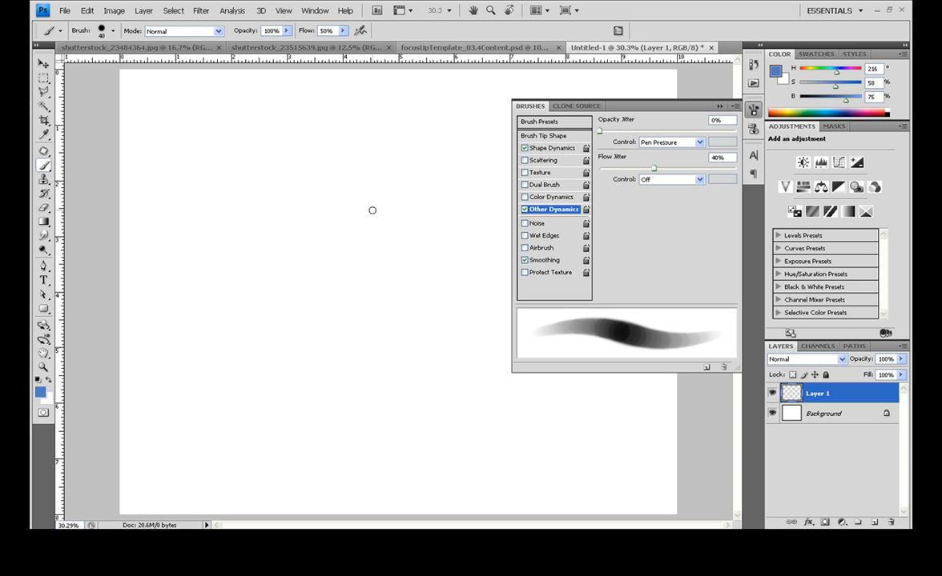
mouse_move(316, 127)
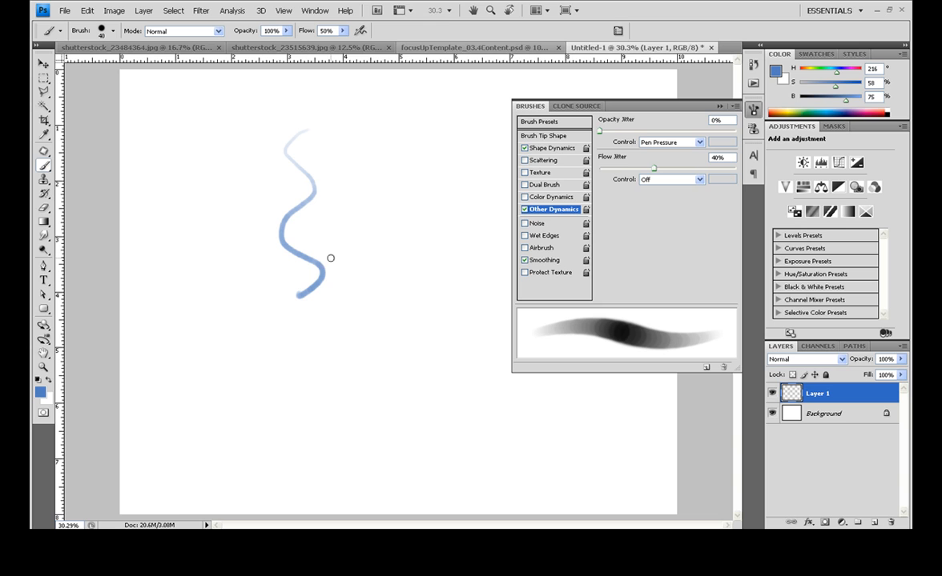
mouse_move(377, 235)
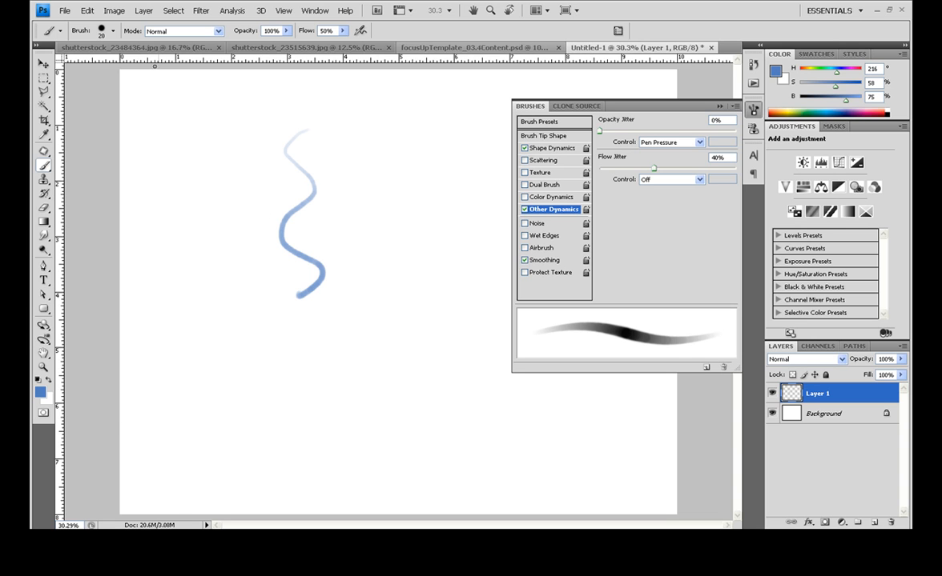
Close the Brushes panel with the brush thinned to 20 px.
left_click(112, 32)
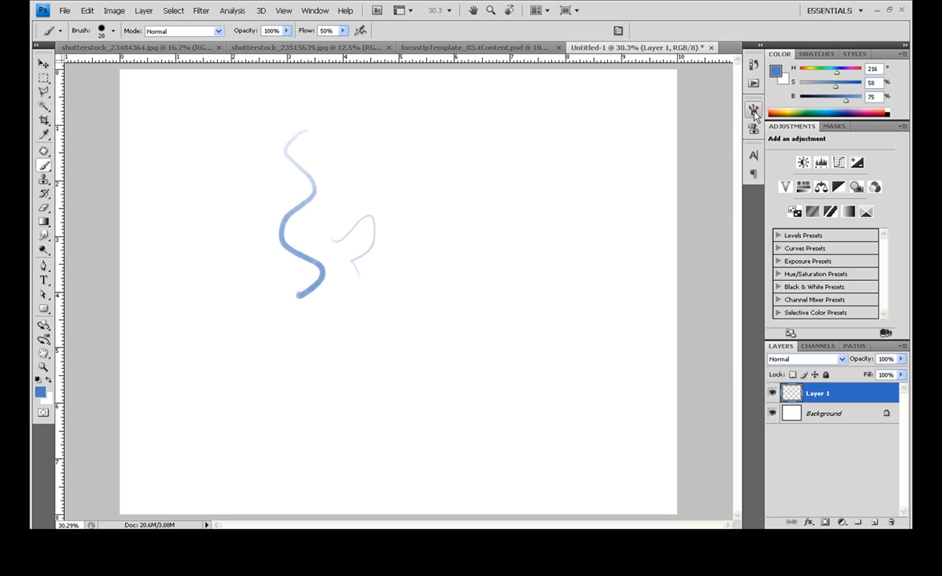
Create the tool preset 'Brush Tool Hard Round 20 1' from the Tool Preset picker.
left_click(753, 110)
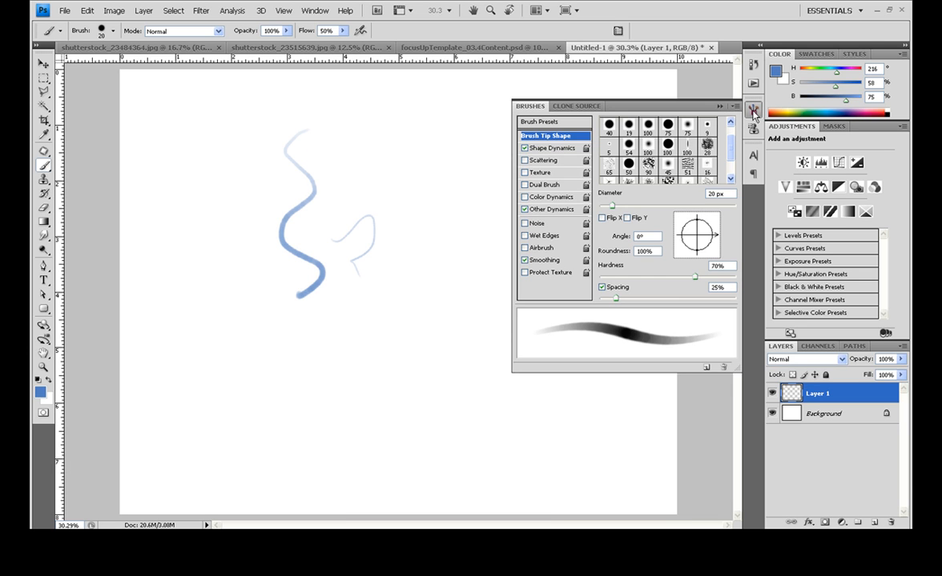
left_click(752, 108)
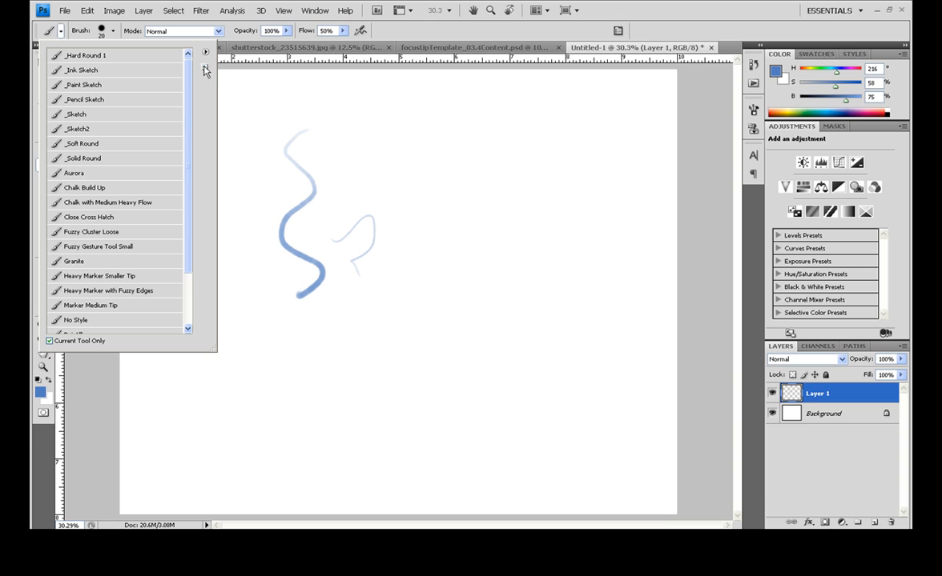
left_click(205, 53)
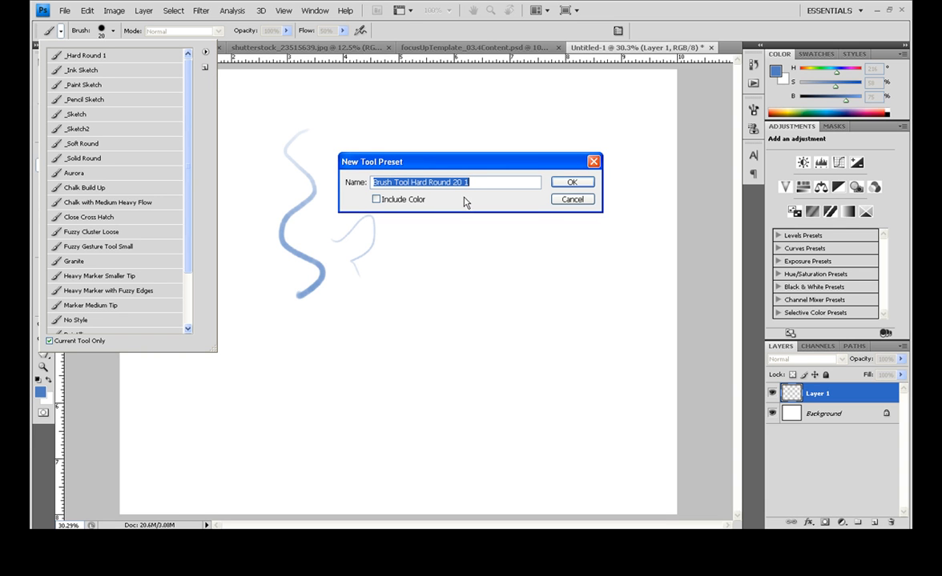
left_click(571, 182)
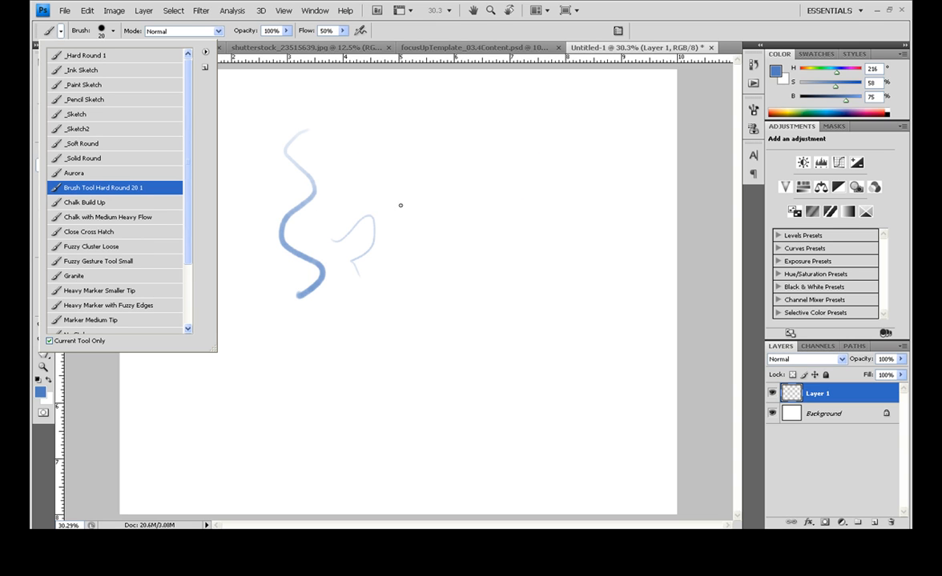
mouse_move(114, 196)
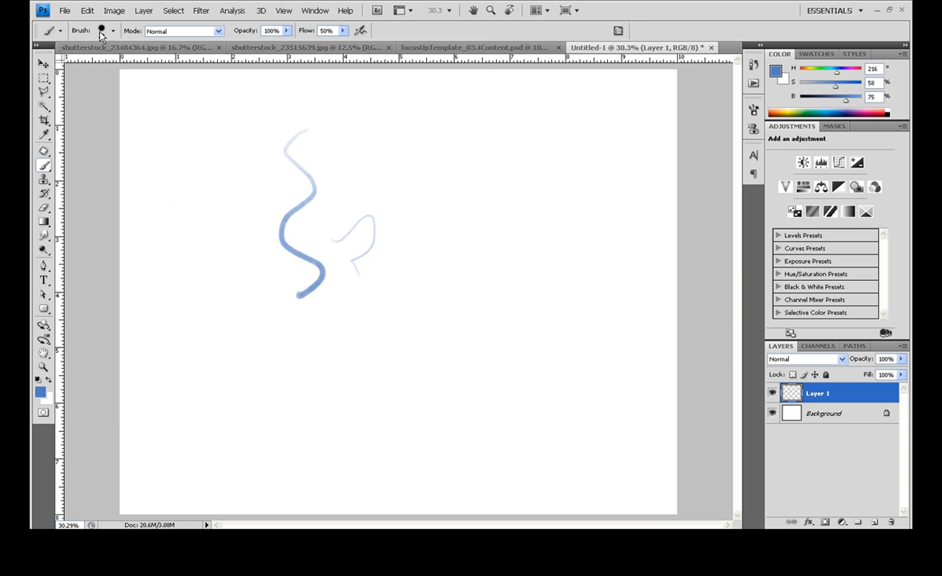
Pick the 1966 px dragon sketch brush from the Brush picker.
left_click(113, 30)
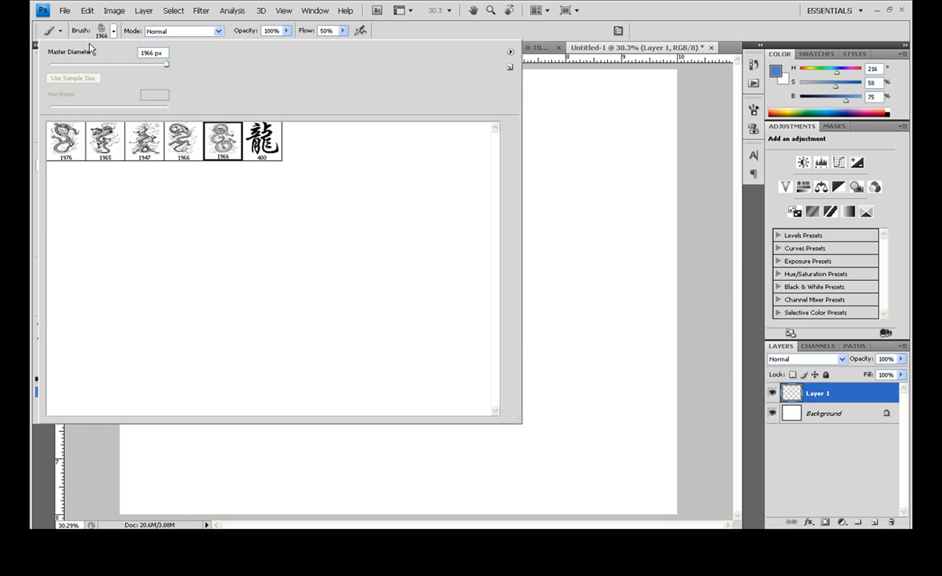
mouse_move(452, 34)
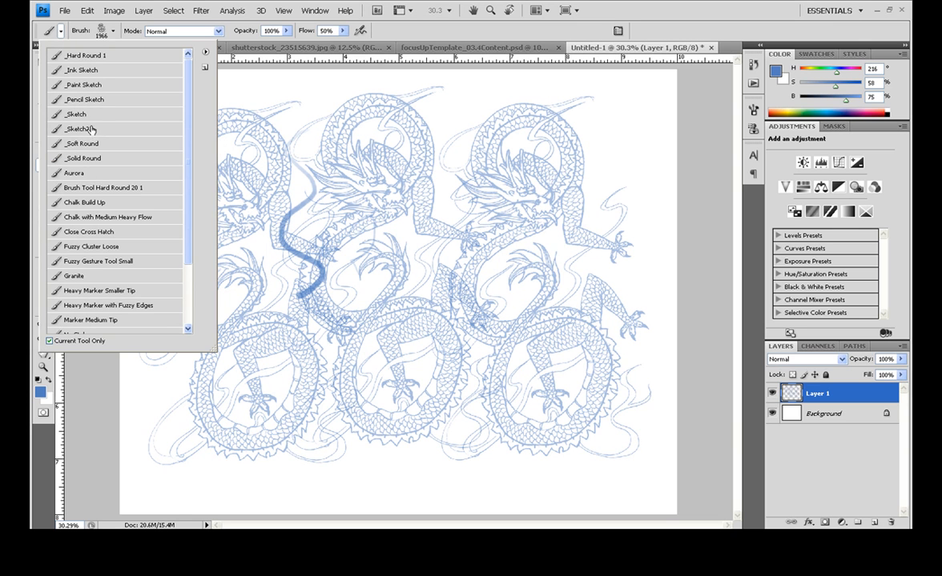
left_click(102, 188)
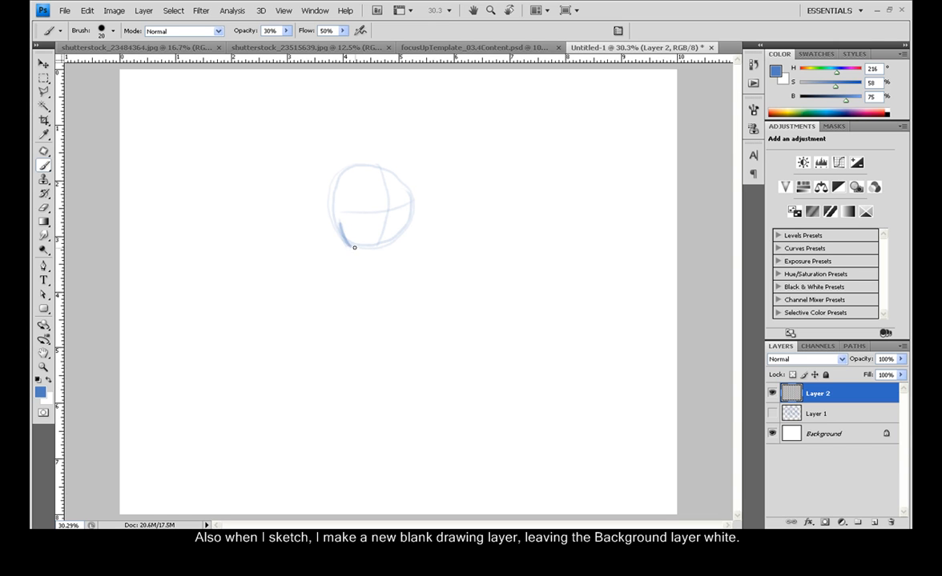
Sketch the jaw, spiky hair, face detail and zigzag fringe in faint blue.
left_click_drag(355, 246, 394, 253)
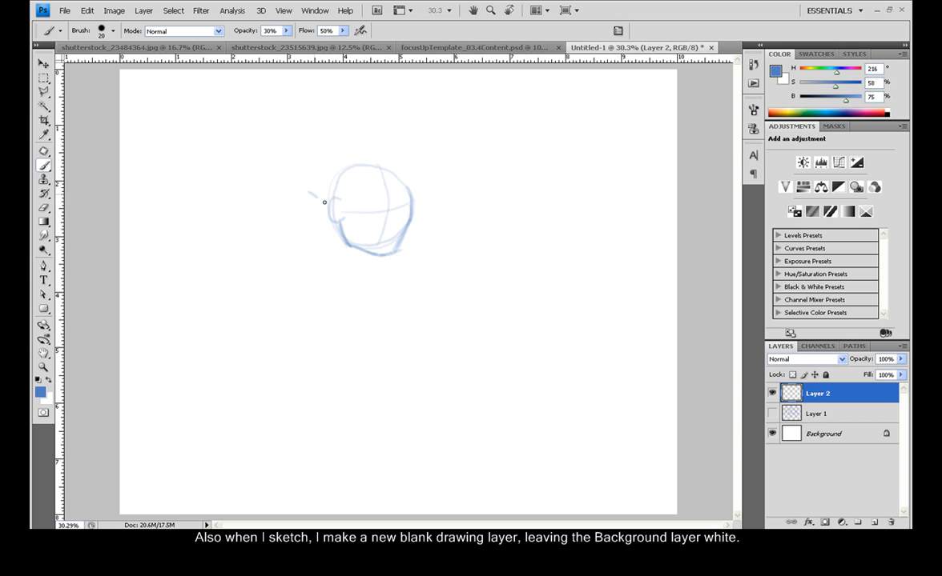
left_click_drag(324, 202, 328, 152)
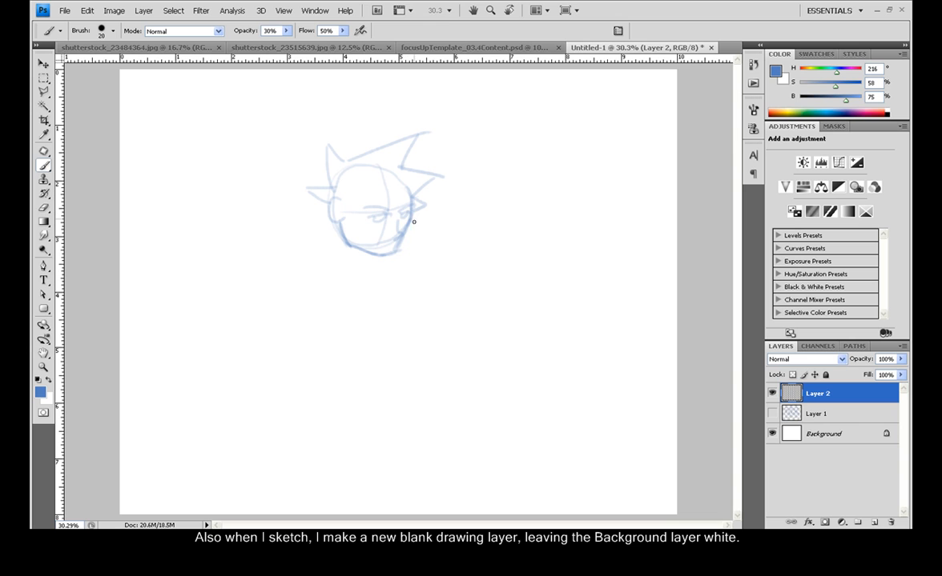
left_click_drag(413, 222, 395, 245)
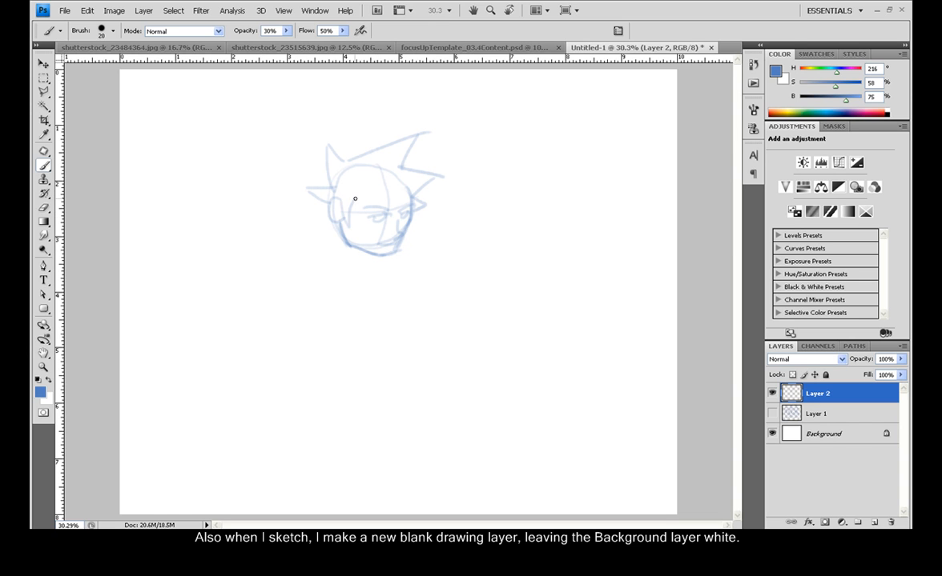
left_click_drag(354, 198, 422, 217)
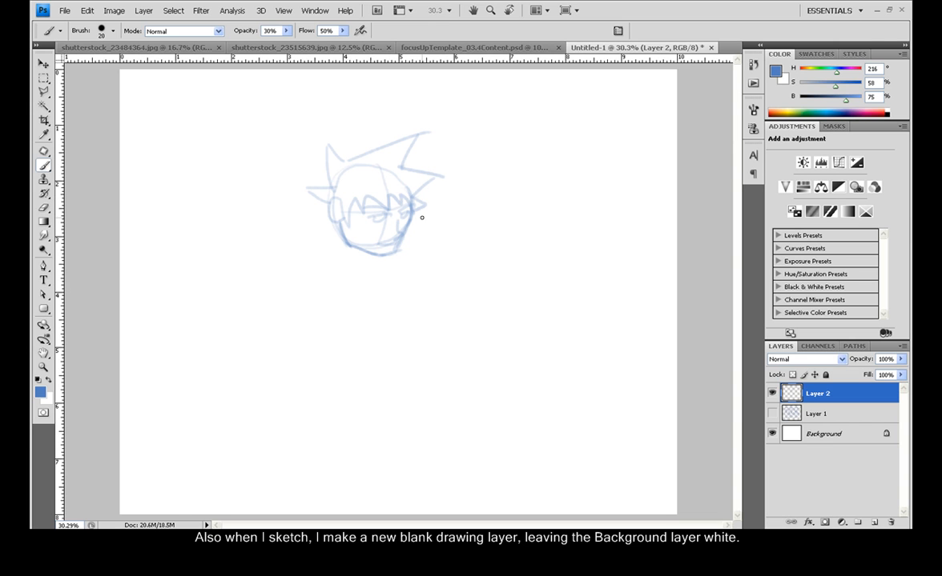
mouse_move(329, 194)
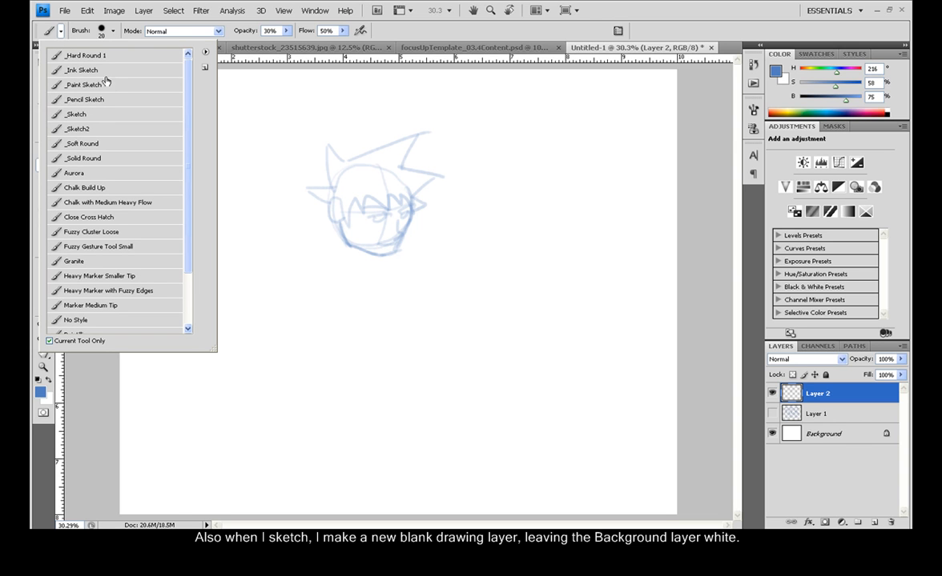
mouse_move(90, 73)
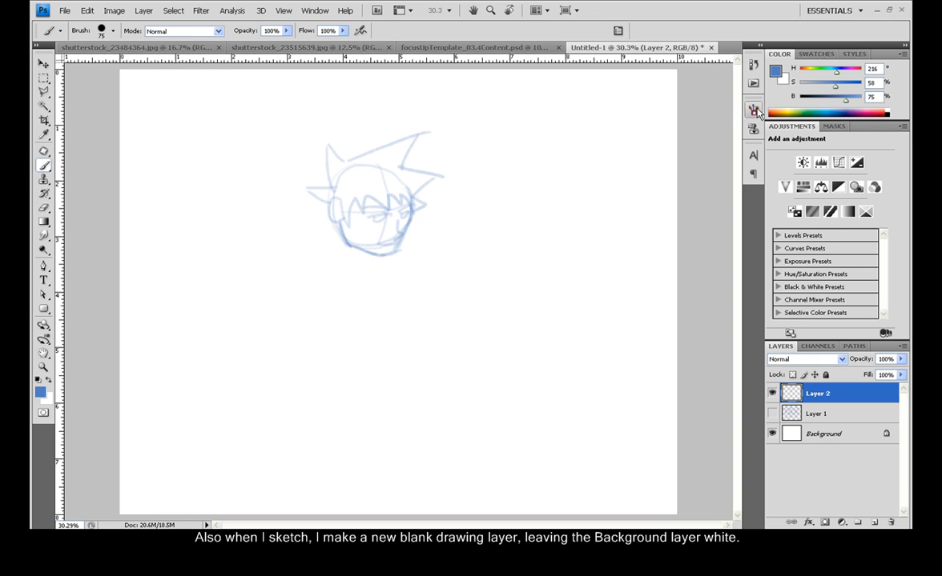
Review the ink brush's pen-pressure size and opacity/flow dynamics in the Brushes panel.
left_click(750, 106)
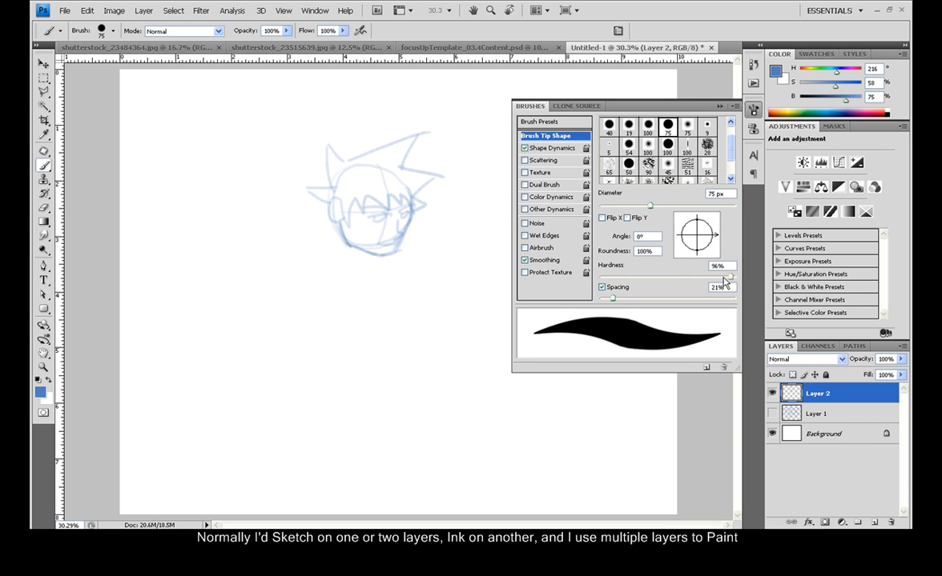
left_click(553, 147)
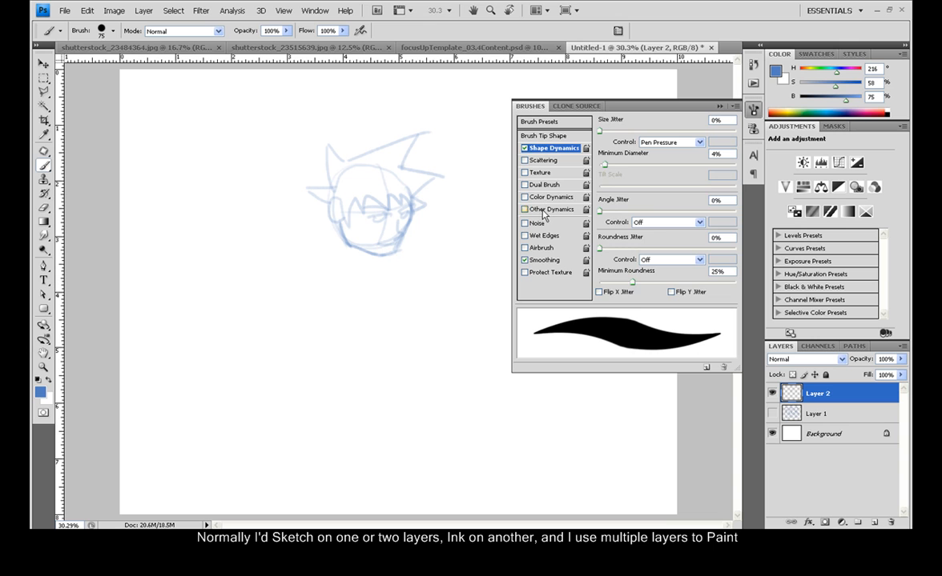
left_click(551, 209)
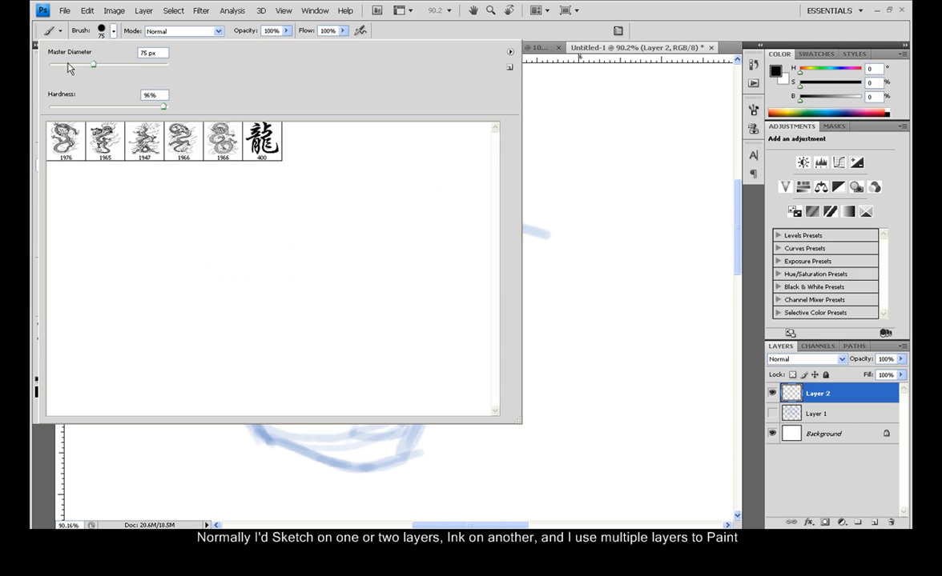
Shrink the brush to about 19 px and ink the hair spikes and ear.
left_click_drag(92, 64, 61, 64)
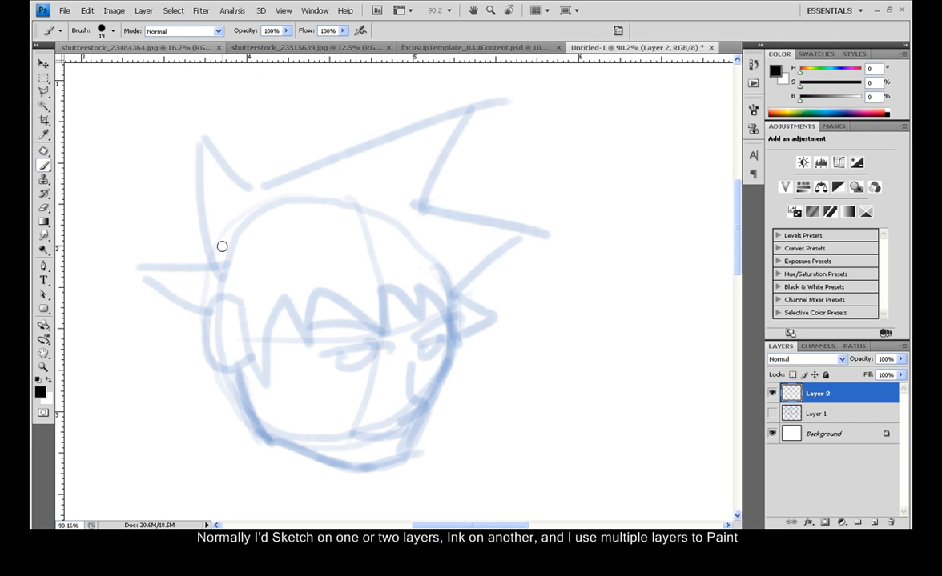
mouse_move(201, 138)
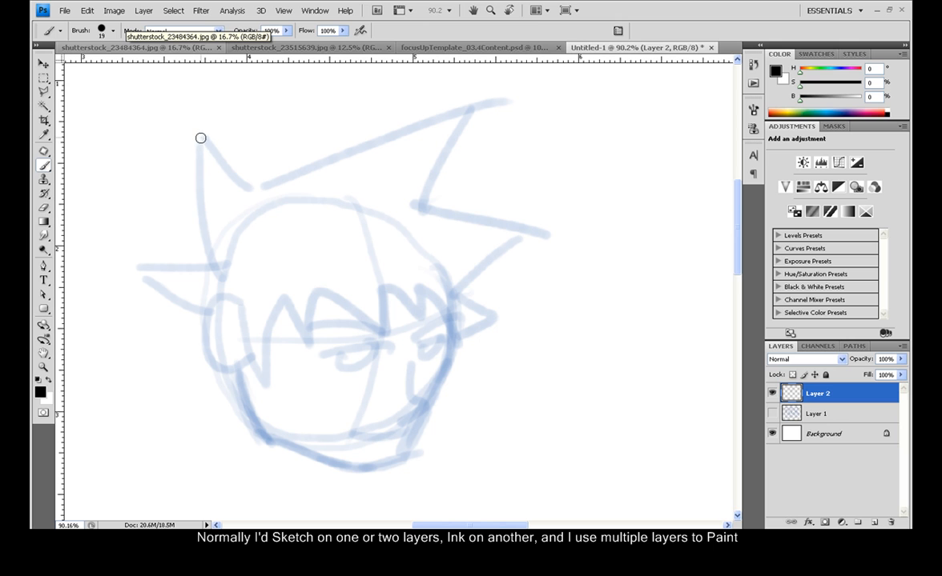
left_click_drag(200, 137, 206, 228)
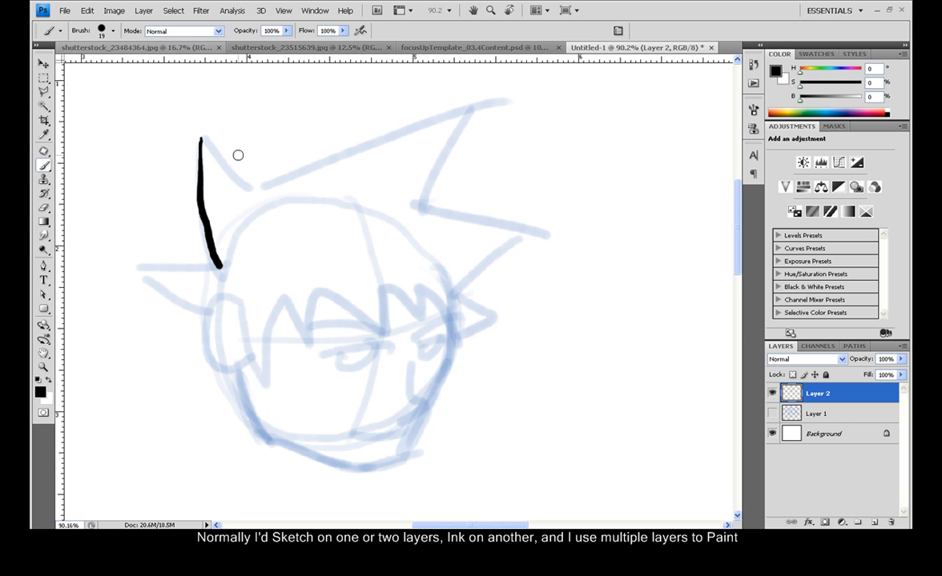
mouse_move(213, 133)
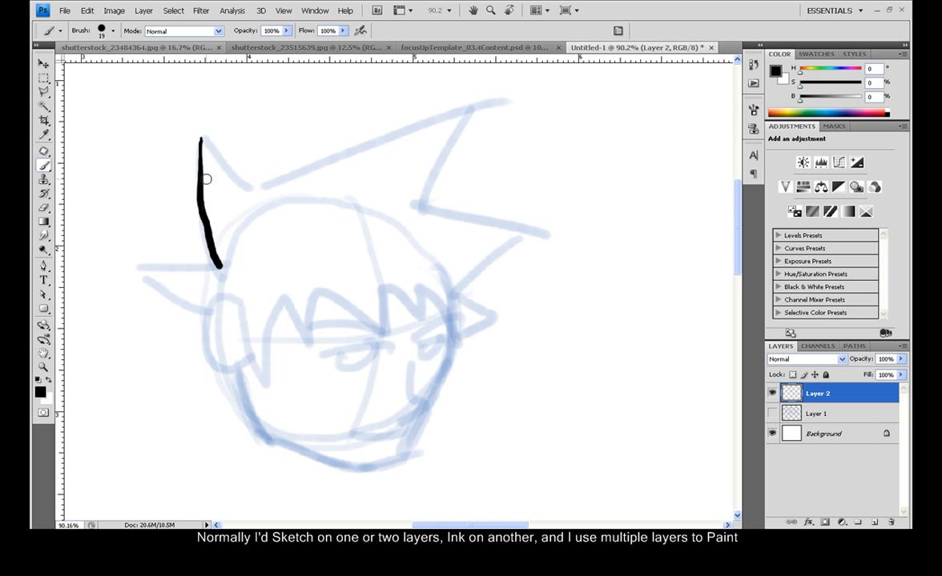
mouse_move(231, 173)
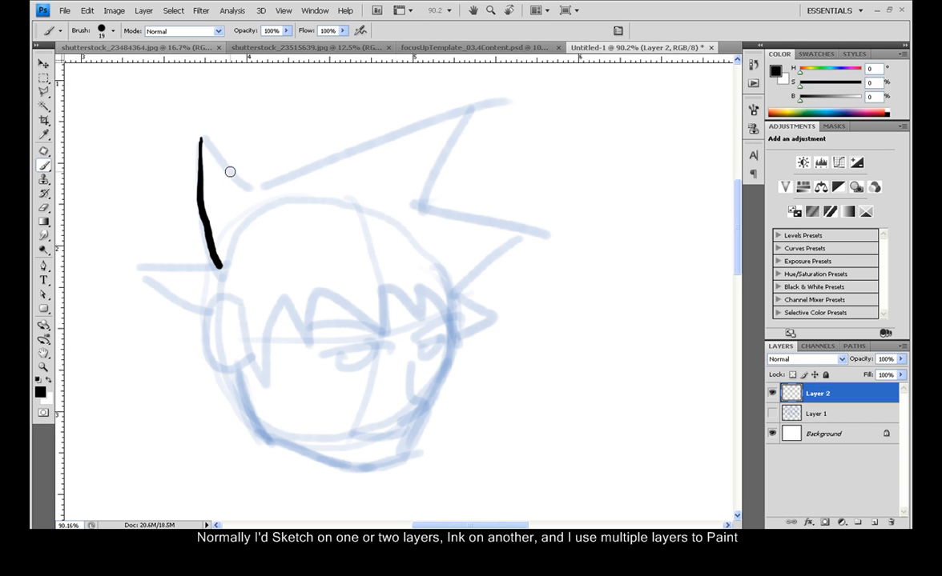
mouse_move(254, 188)
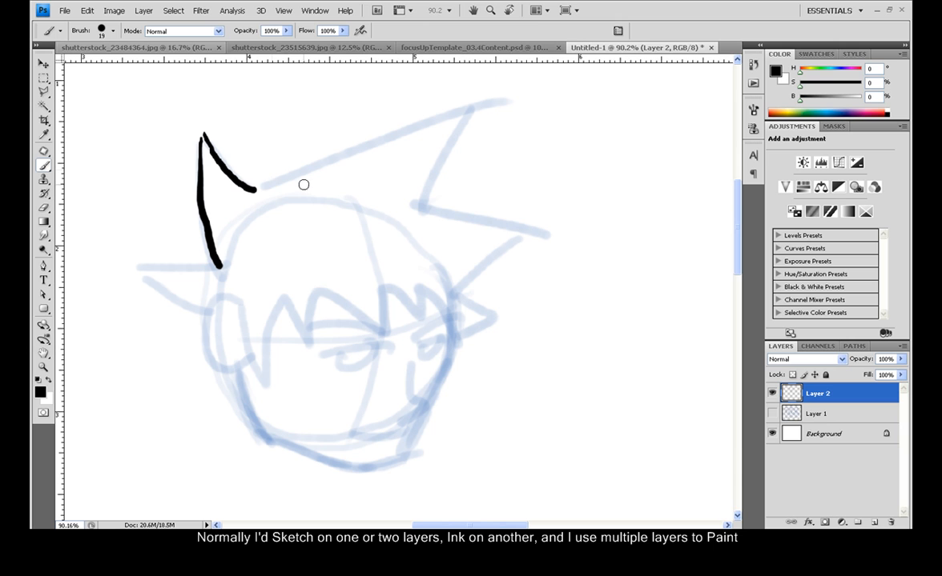
mouse_move(339, 162)
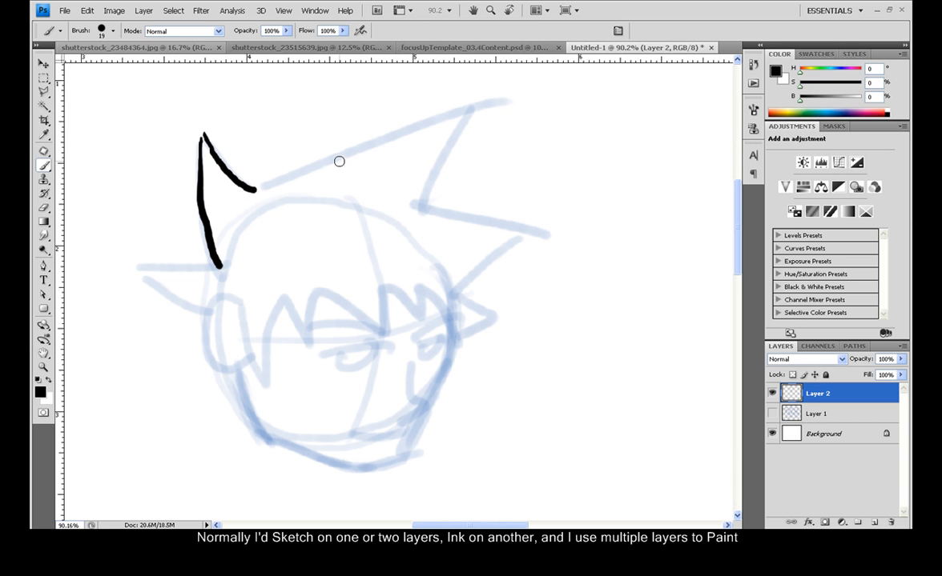
mouse_move(290, 188)
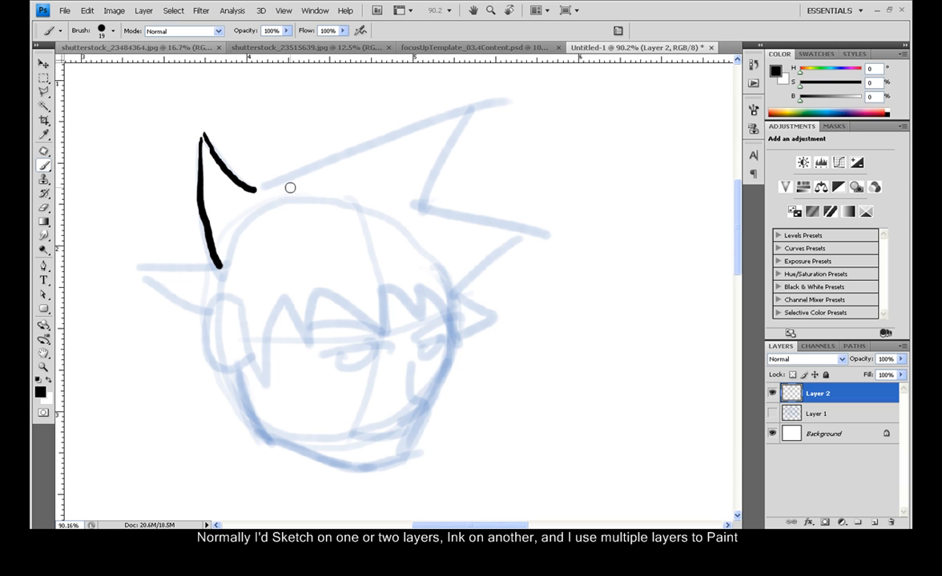
mouse_move(264, 209)
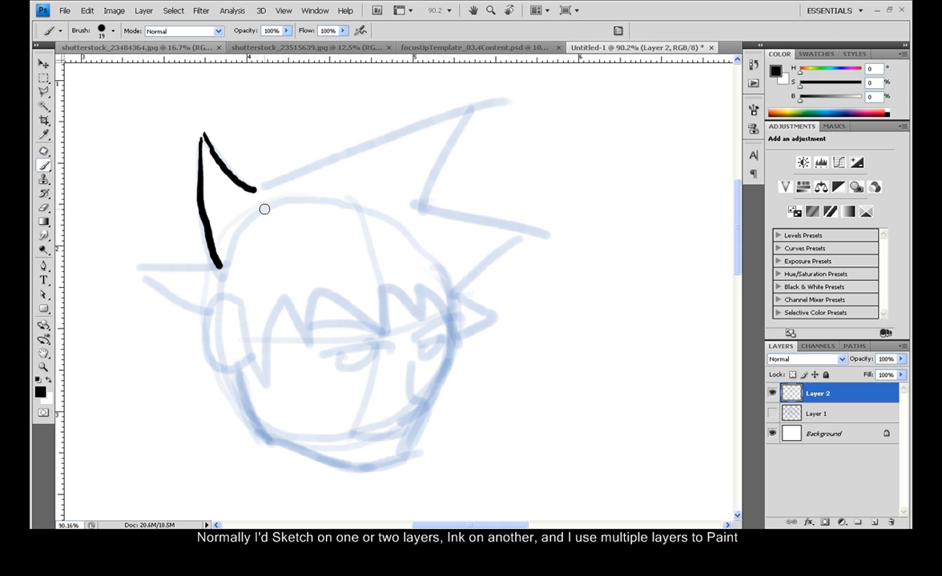
mouse_move(283, 179)
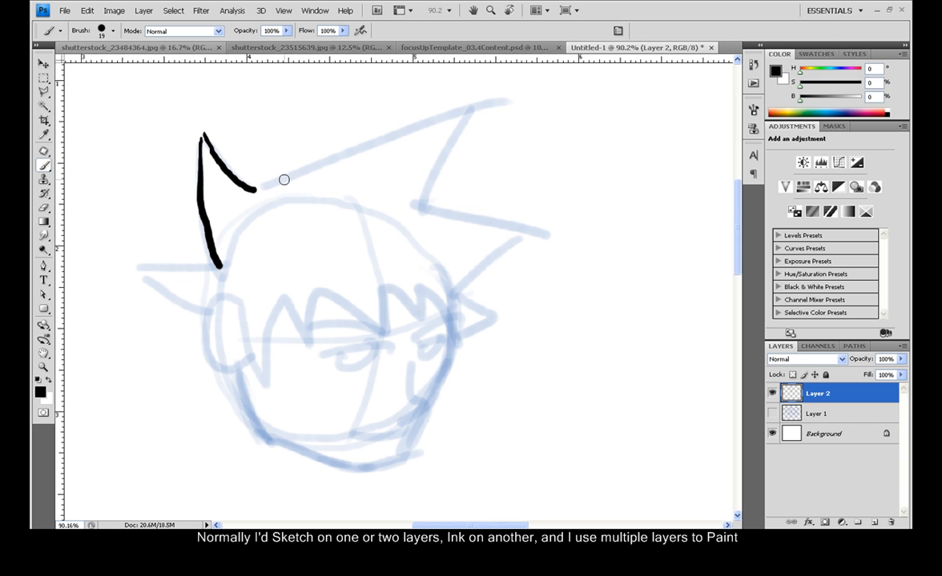
mouse_move(281, 186)
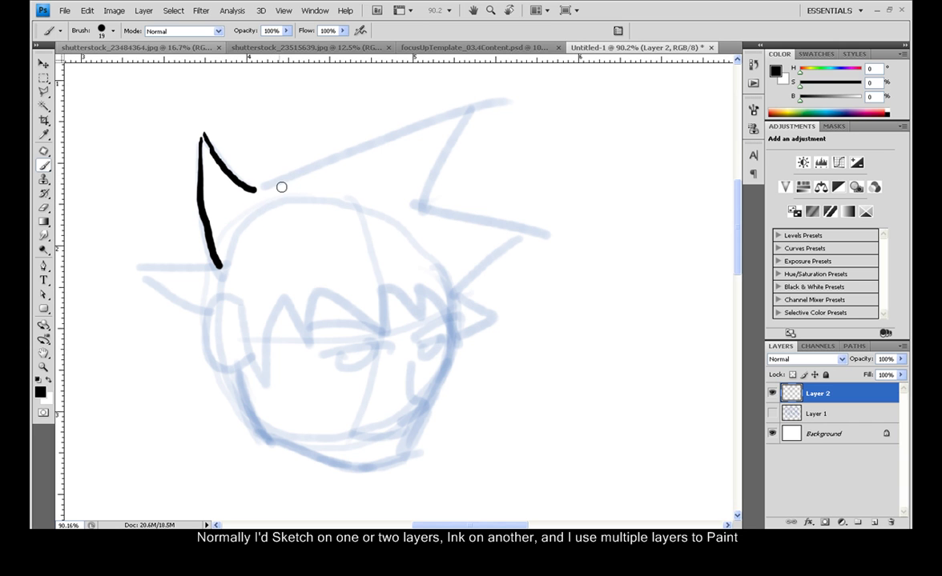
mouse_move(298, 185)
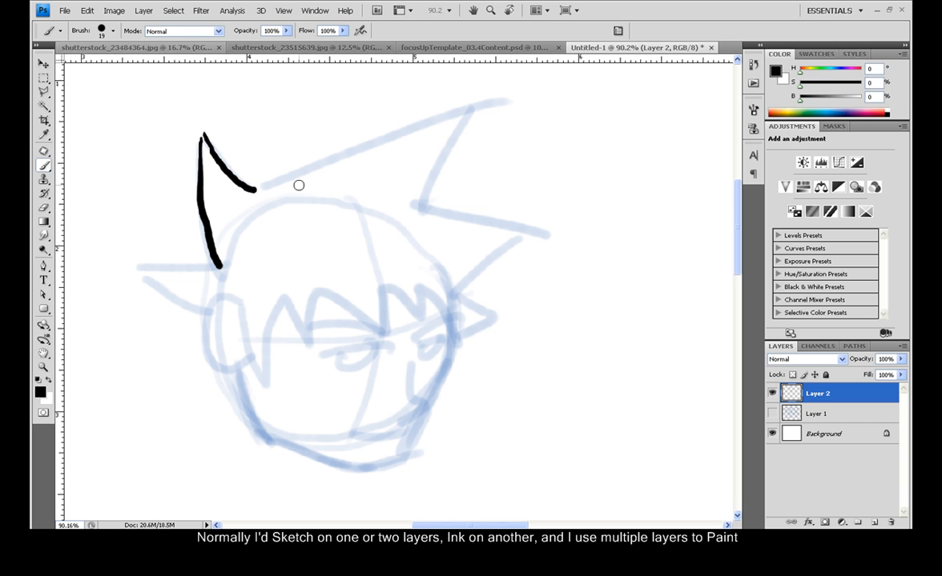
mouse_move(307, 185)
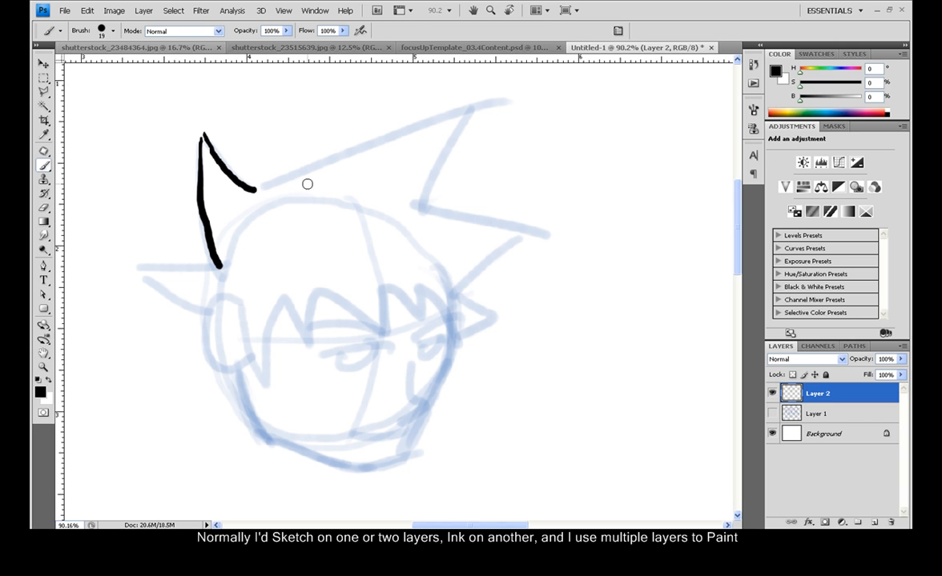
mouse_move(277, 178)
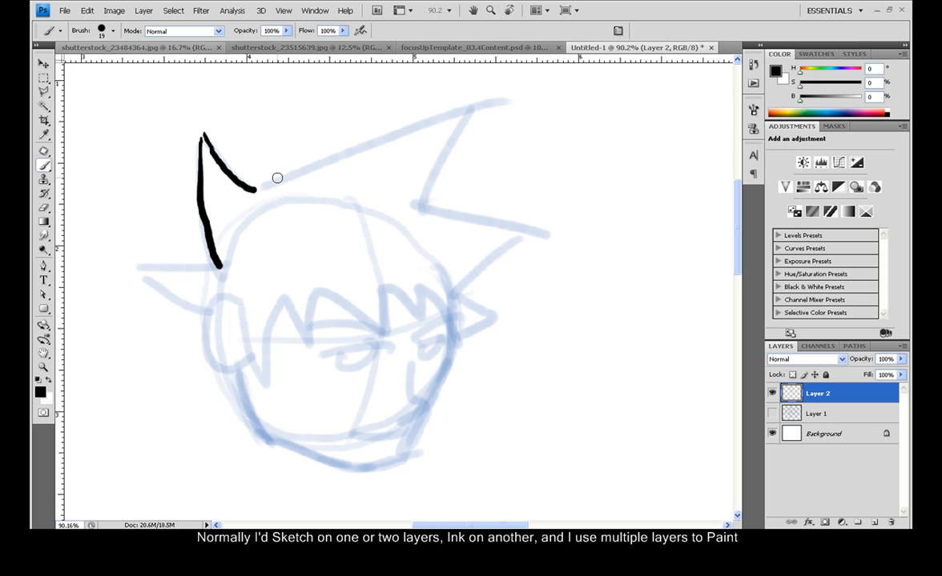
left_click_drag(256, 188, 484, 104)
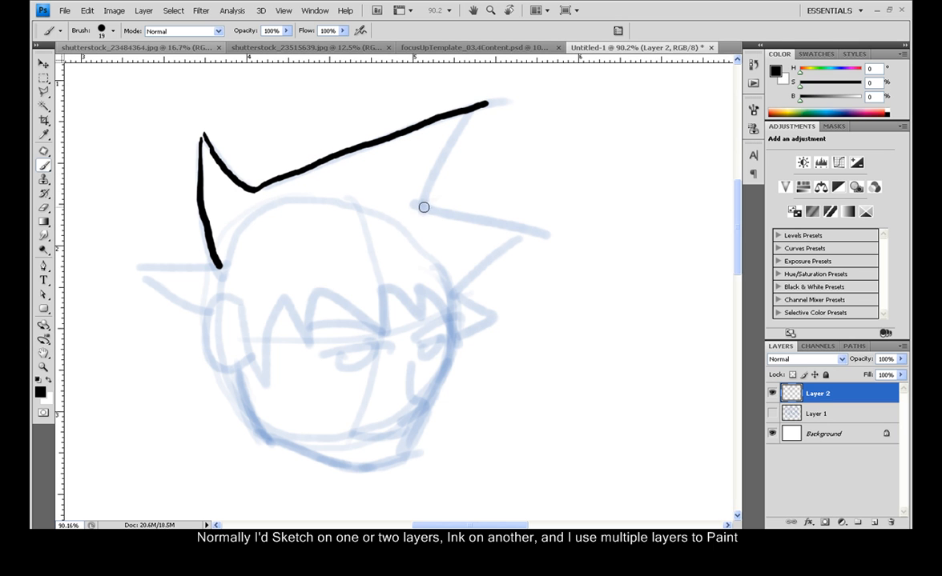
left_click_drag(481, 104, 424, 207)
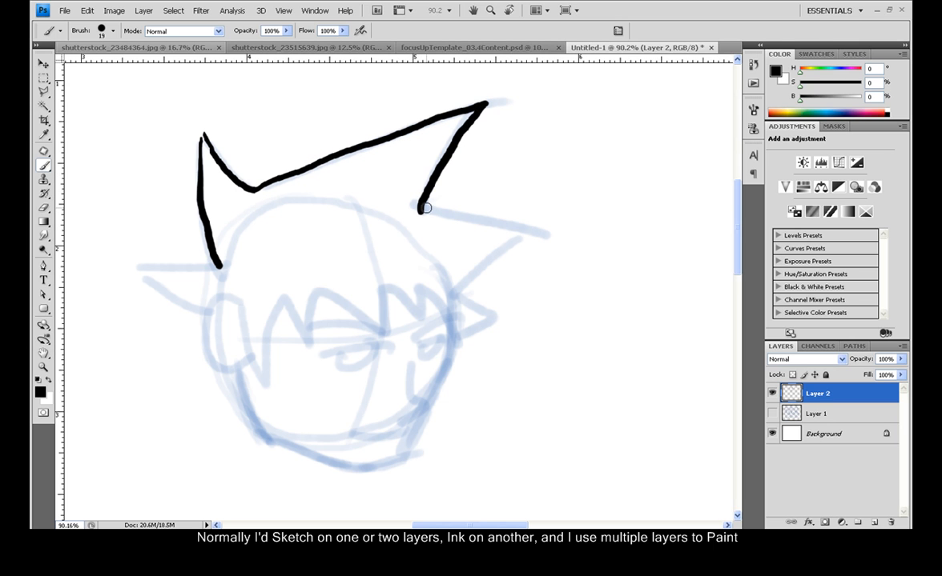
left_click_drag(424, 208, 568, 234)
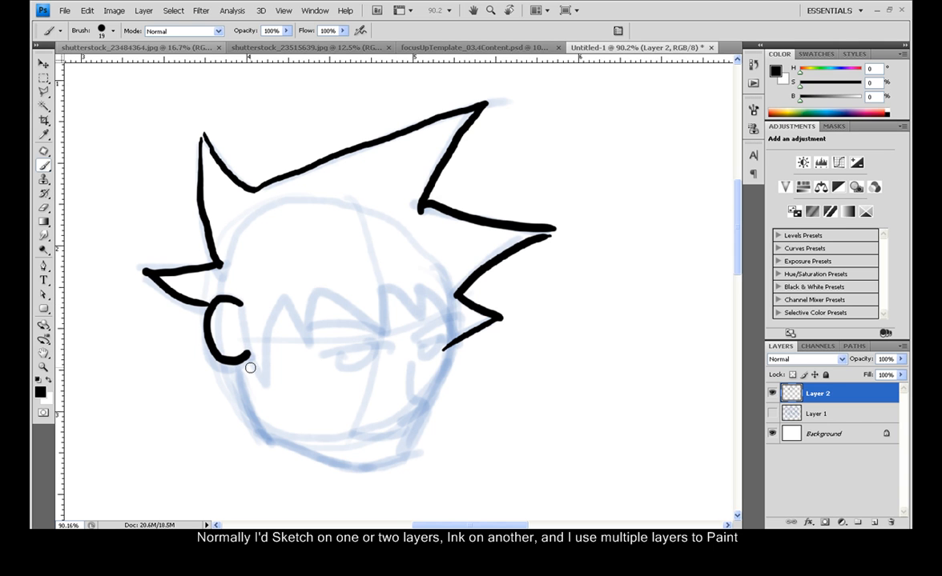
Ink the jawline, chin, cheek, eyes, nose and mouth.
left_click_drag(246, 358, 322, 454)
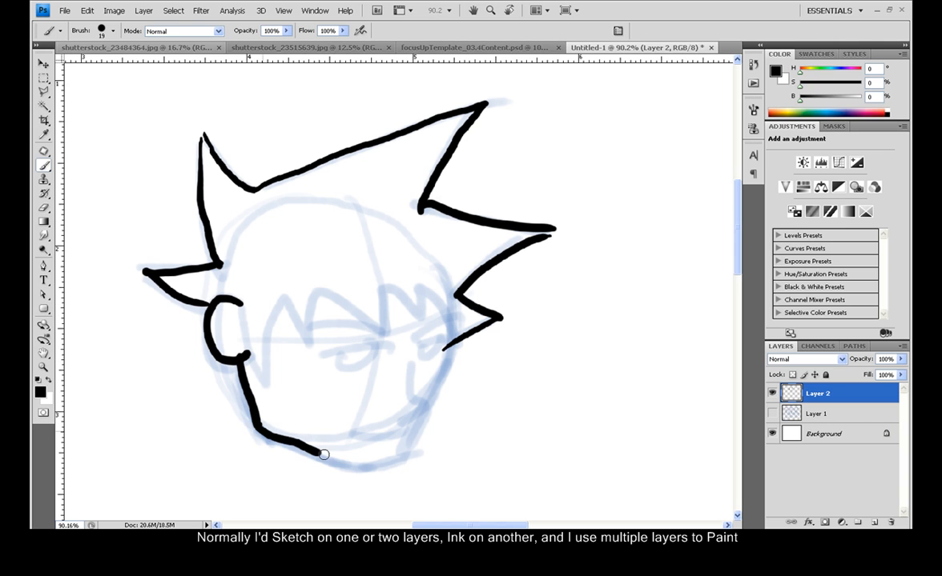
left_click_drag(323, 455, 454, 336)
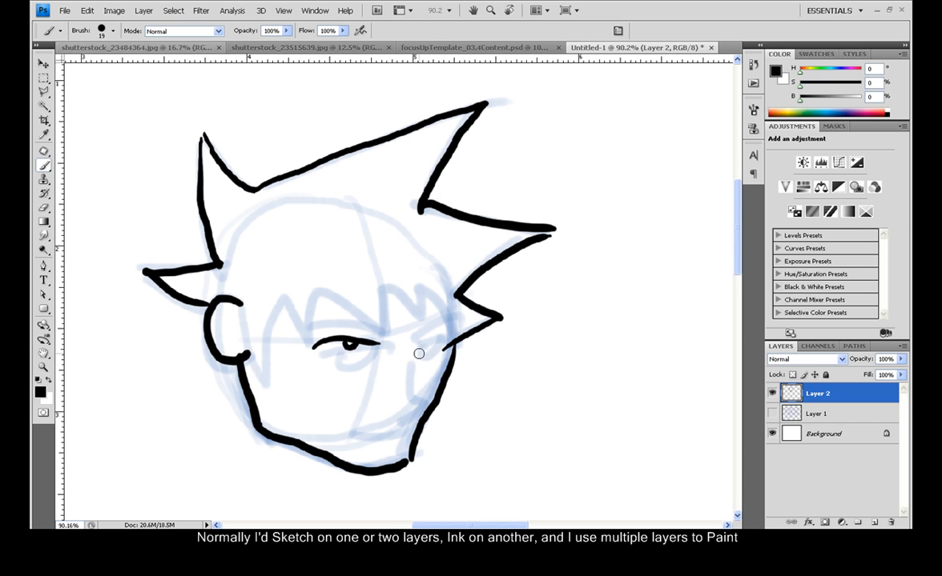
left_click_drag(416, 337, 436, 345)
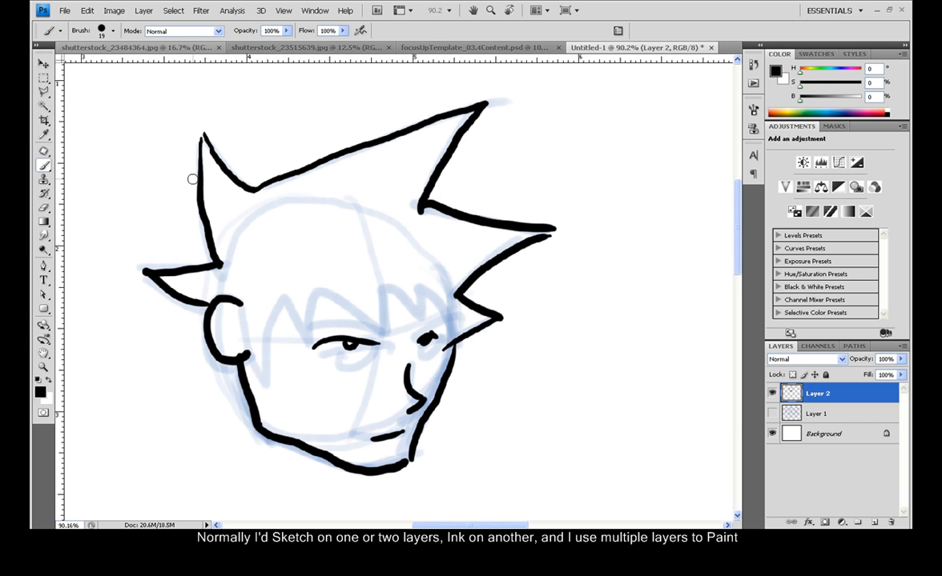
mouse_move(67, 32)
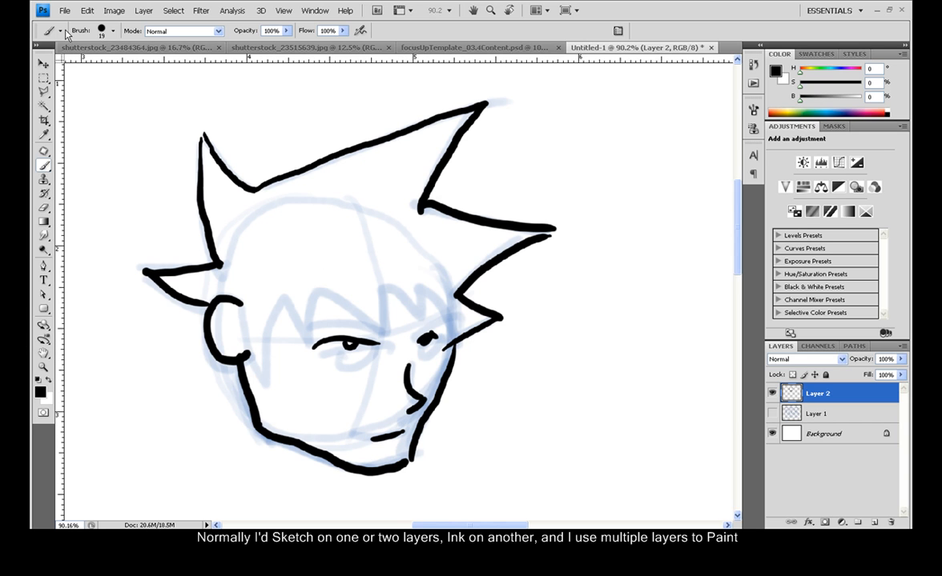
Check the soft 75 px brush's tip shape and pen-pressure dynamics, then close the panel.
left_click(62, 31)
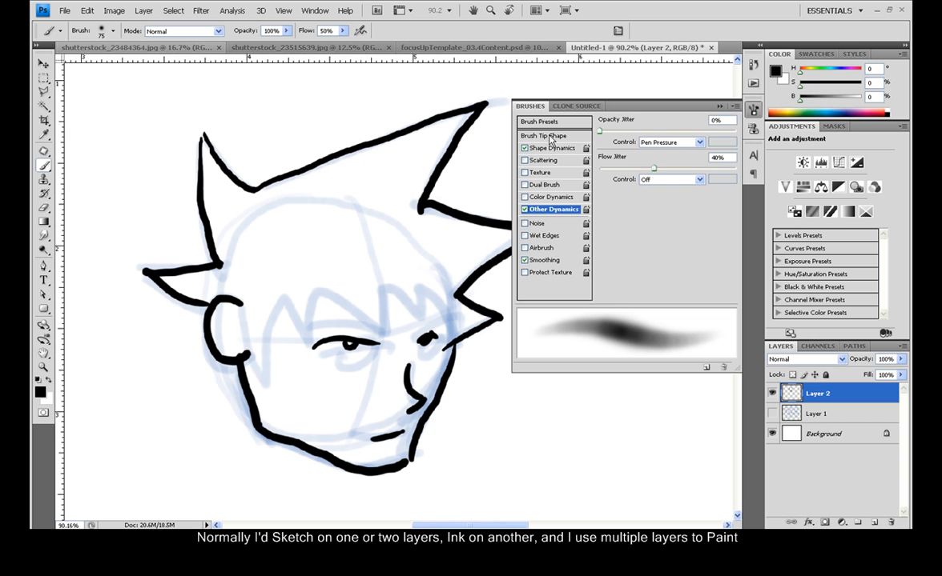
left_click(548, 135)
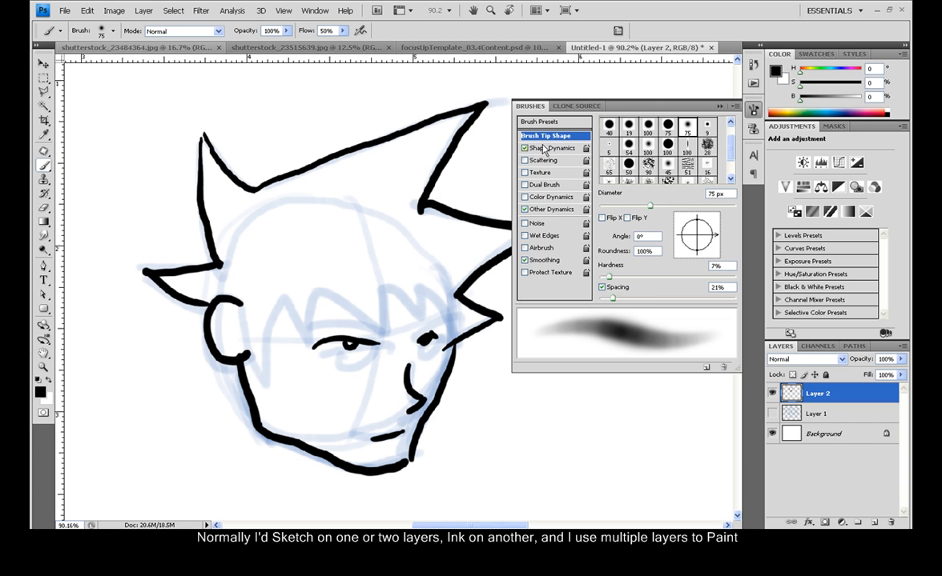
left_click(550, 147)
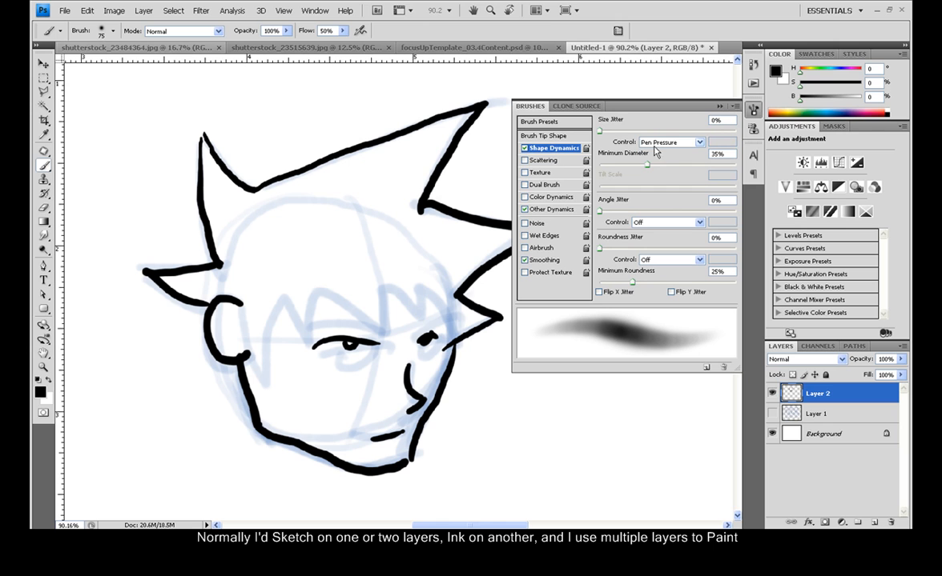
left_click(552, 148)
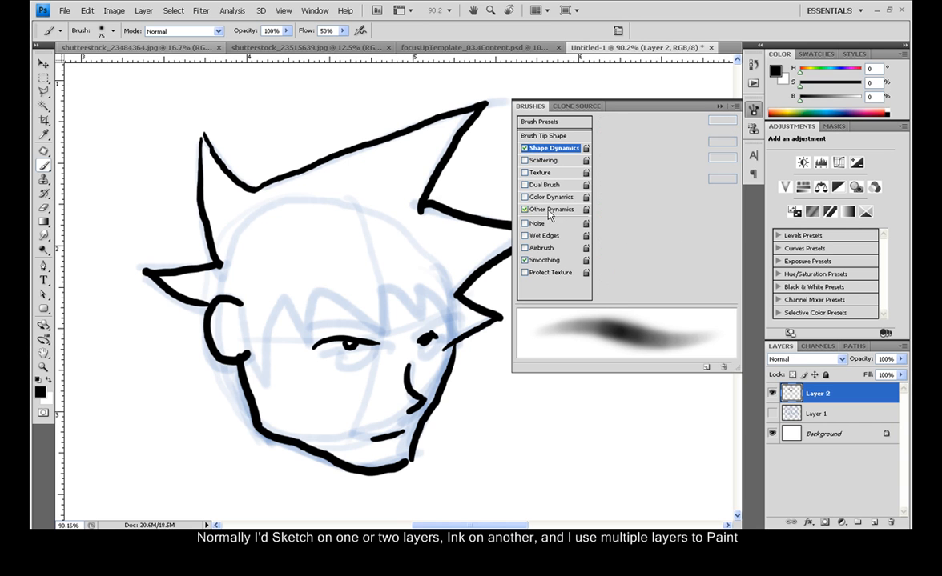
left_click(549, 209)
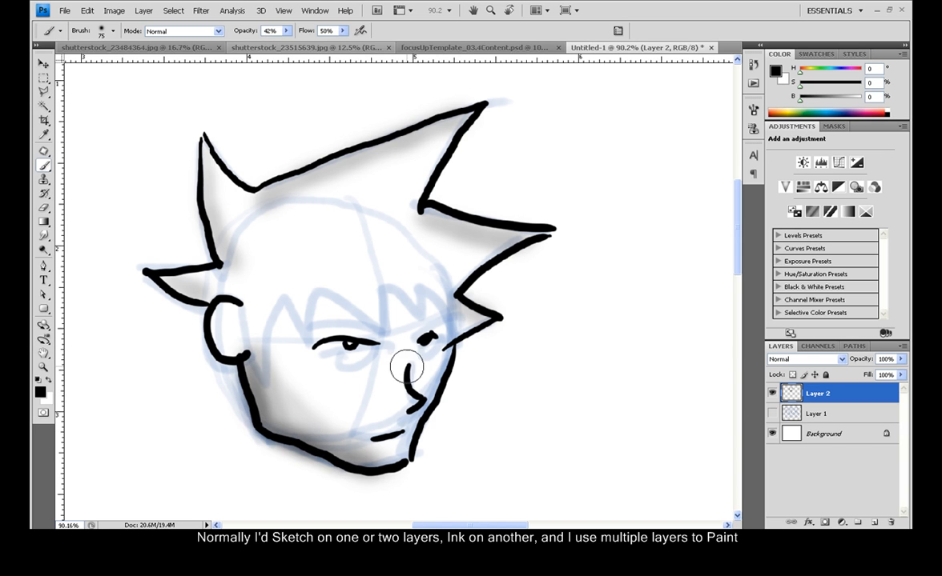
Airbrush a soft gray shadow along the face outline beside the nose and jaw.
left_click_drag(392, 384, 344, 357)
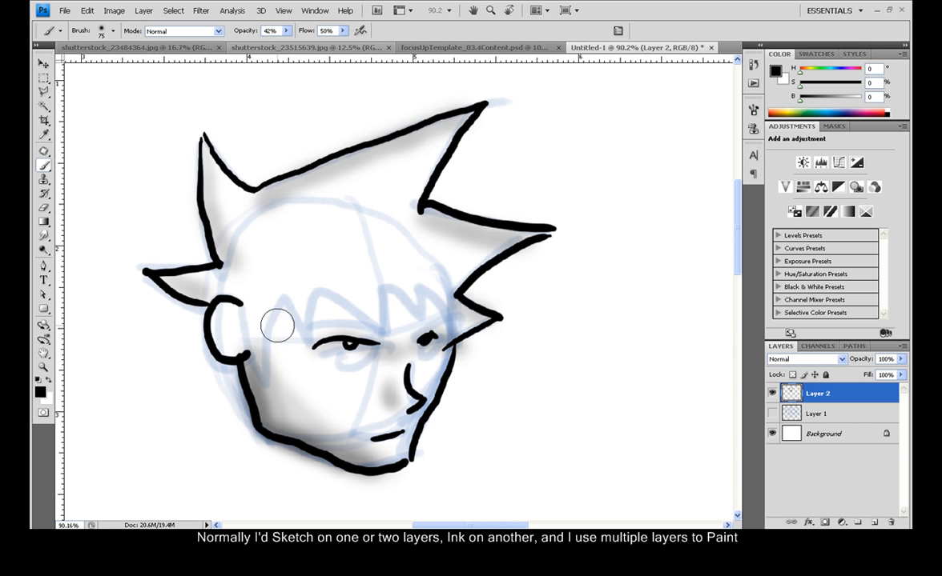
mouse_move(408, 281)
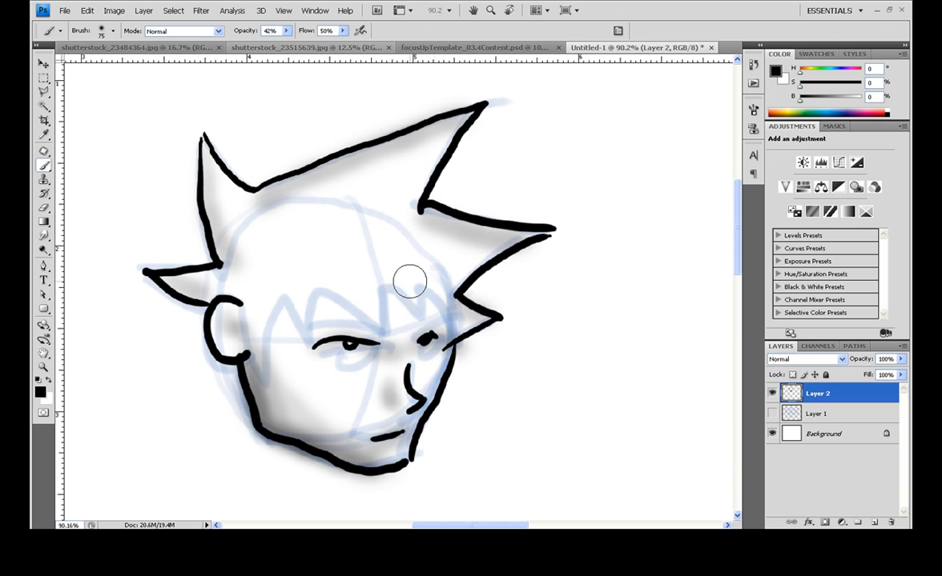
mouse_move(354, 222)
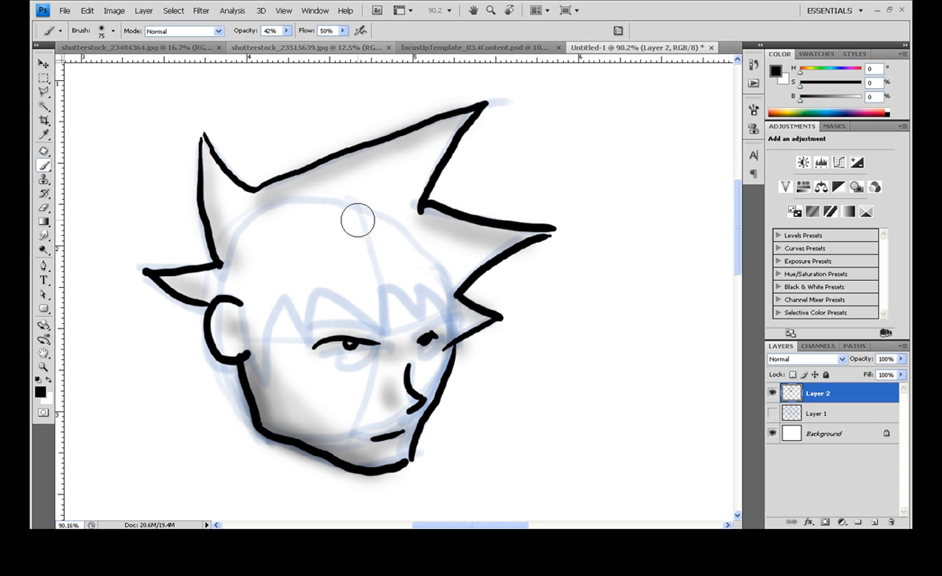
mouse_move(429, 180)
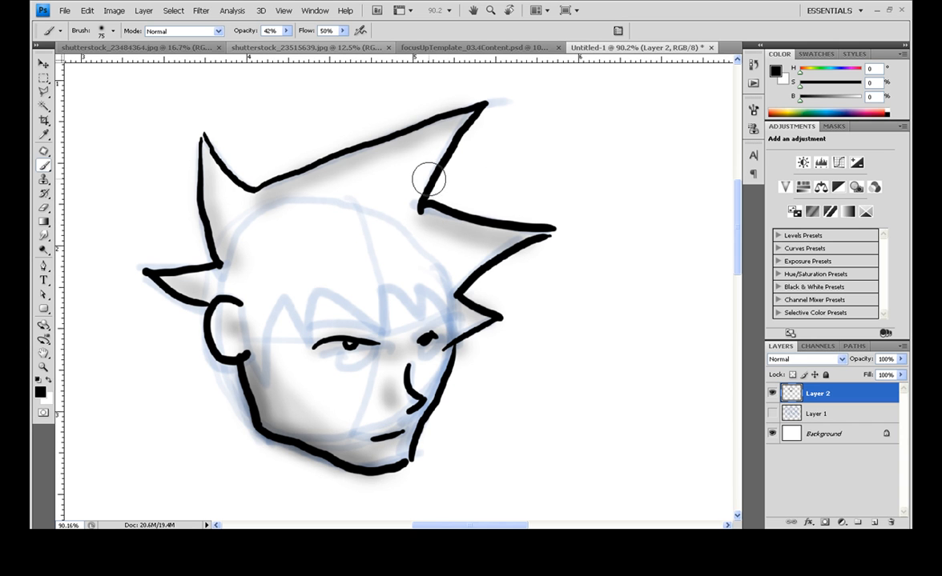
mouse_move(419, 186)
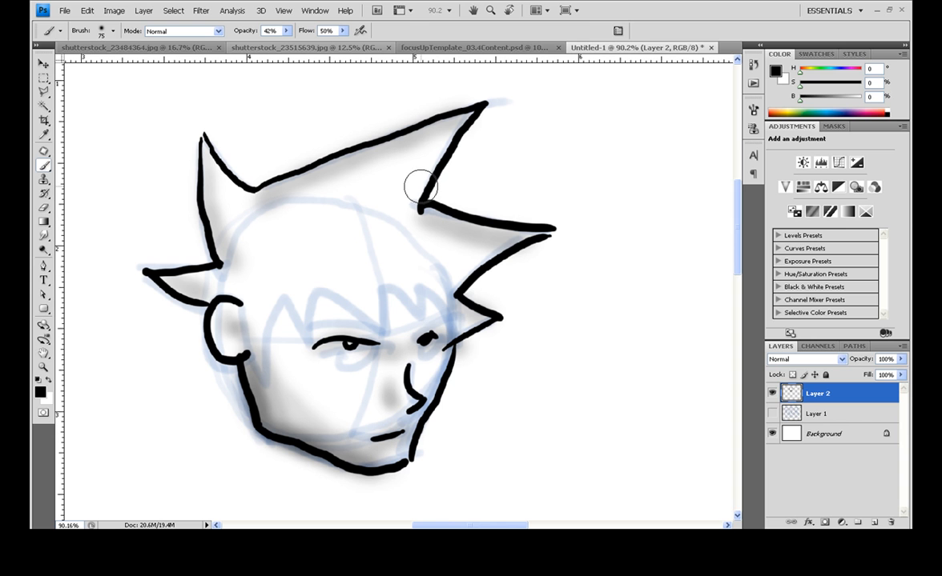
mouse_move(343, 240)
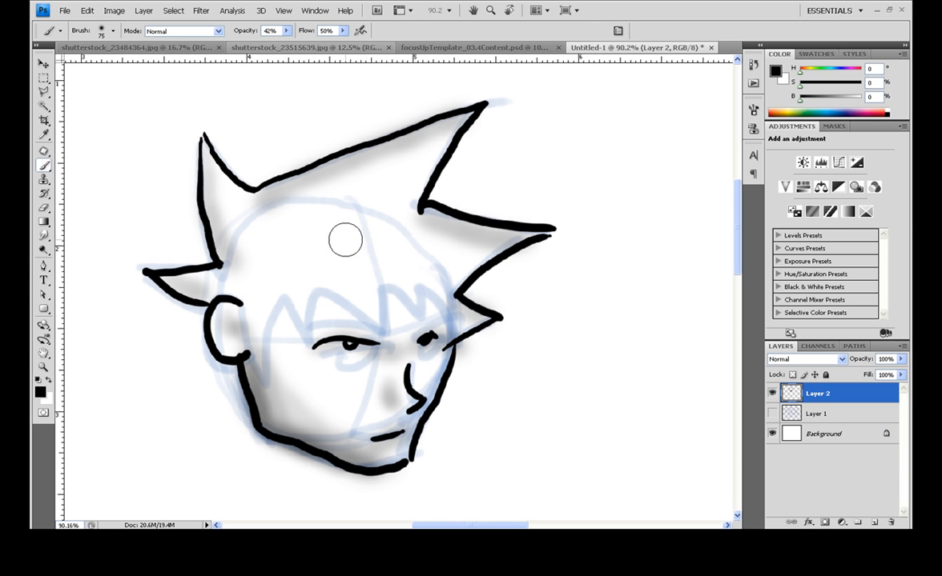